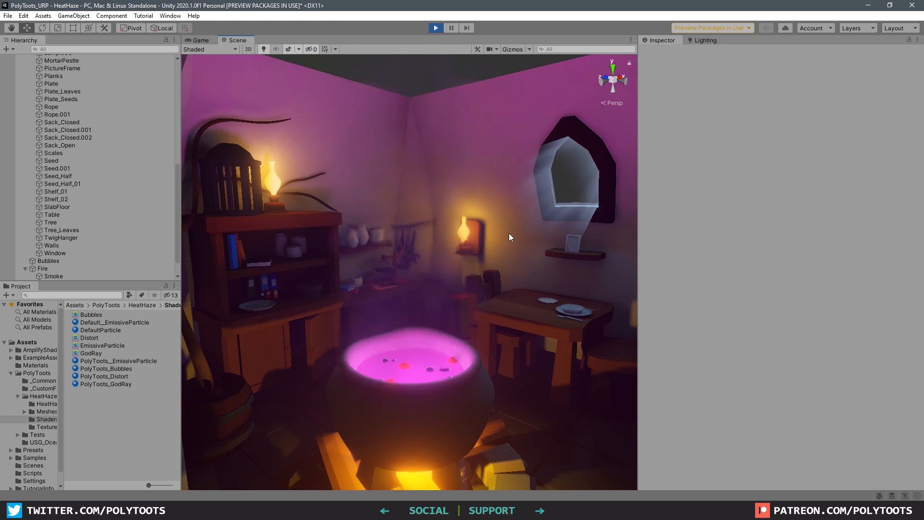
Step: Create a Particle System and switch its emitter Shape from Cone to Circle
{"action": "left_click_drag", "start_coordinate": [510, 237], "coordinate": [483, 250]}
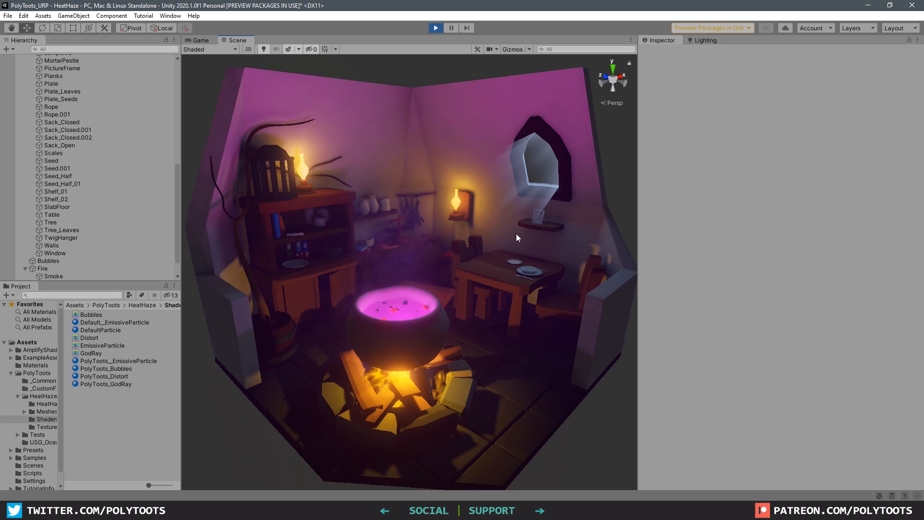
{"action": "left_click", "coordinate": [42, 120]}
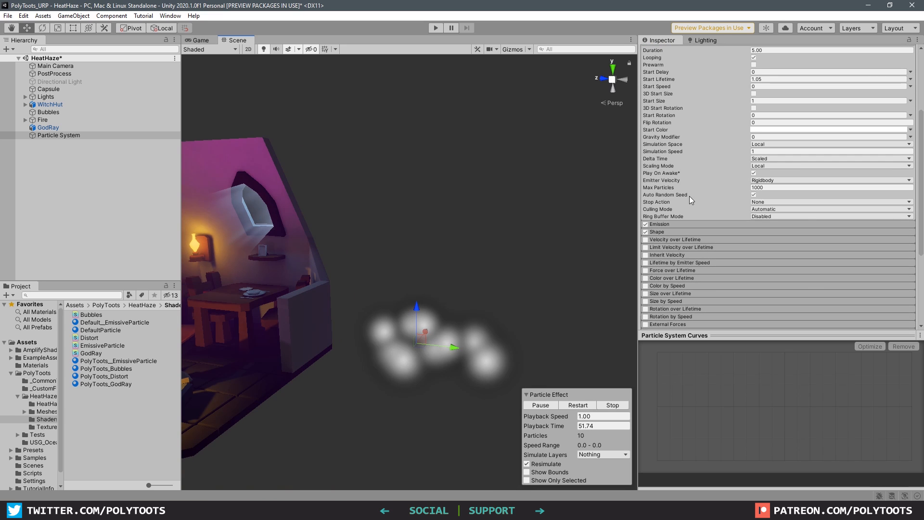
{"action": "left_click", "coordinate": [831, 241]}
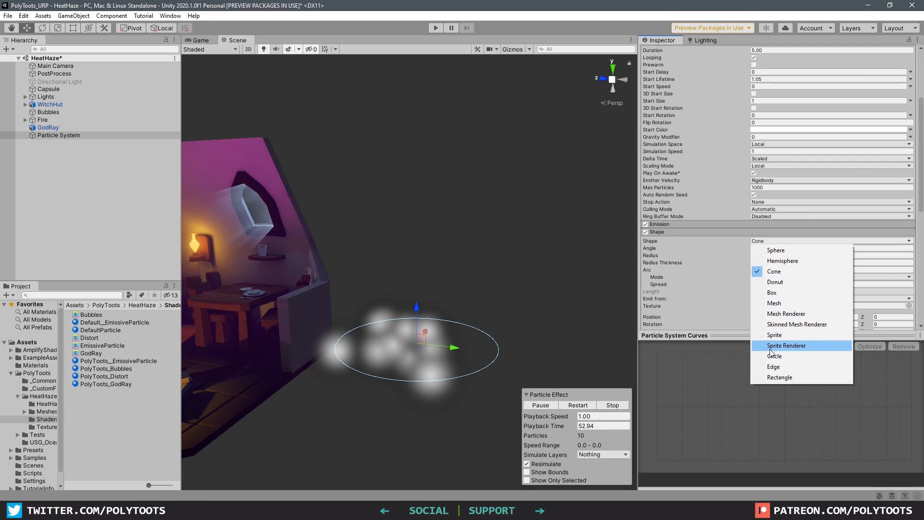
{"action": "left_click", "coordinate": [775, 356]}
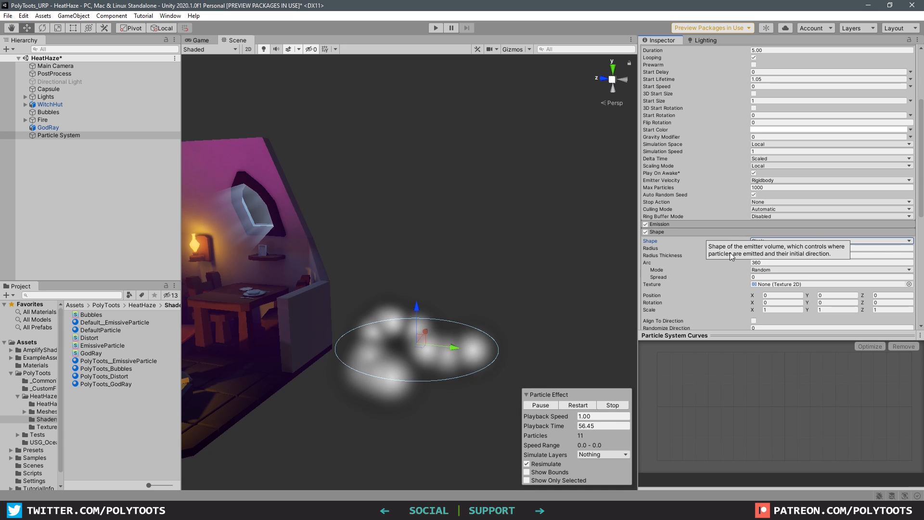
{"action": "left_click", "coordinate": [831, 241]}
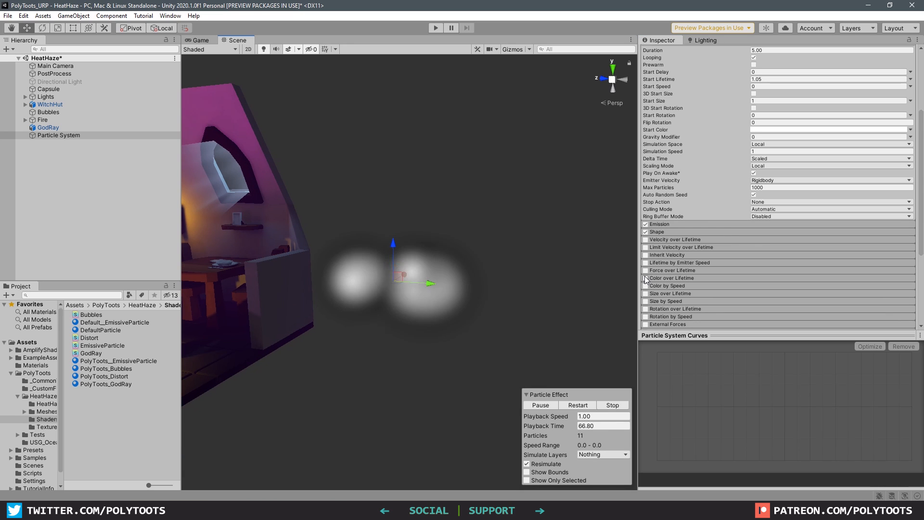
Step: Enable Color over Lifetime with a fading gradient, Size over Lifetime, and Gravity Modifier -0.03
{"action": "left_click", "coordinate": [825, 200]}
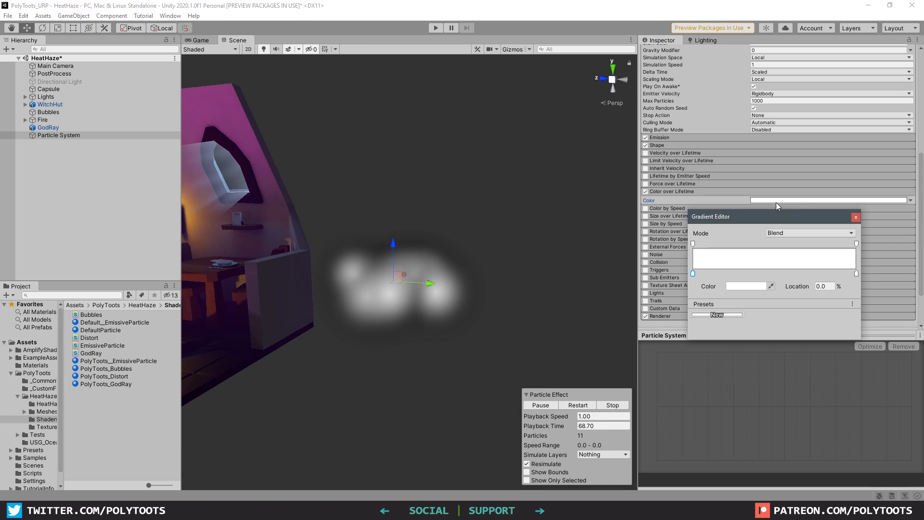
{"action": "left_click", "coordinate": [825, 243]}
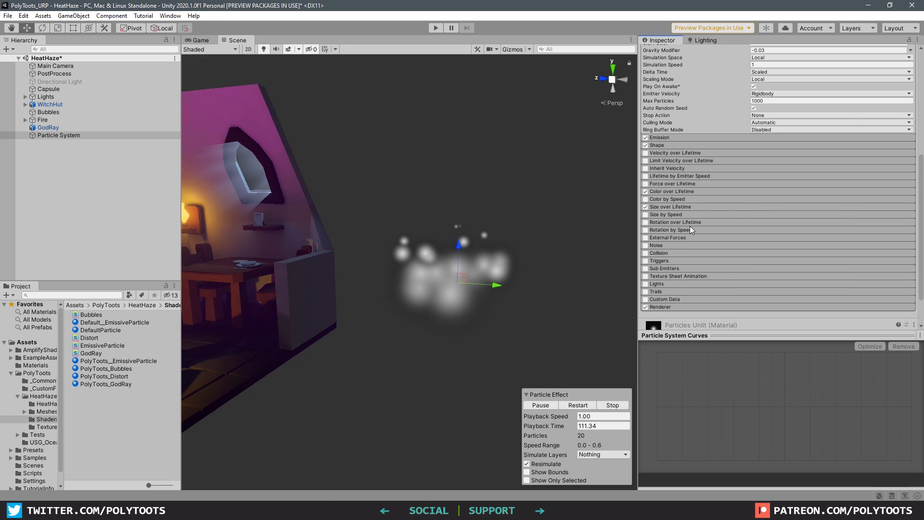
{"action": "scroll", "scroll_direction": "down", "scroll_amount": 3}
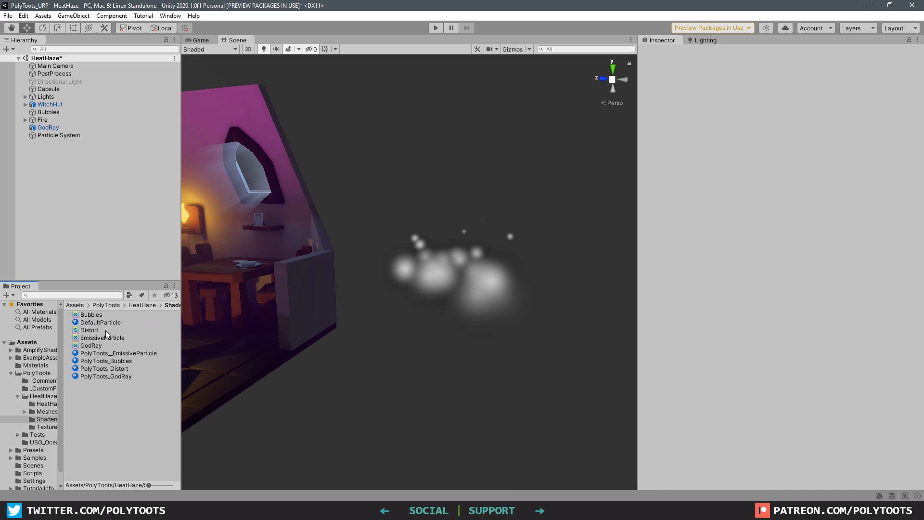
Step: Set yellow Start Color, random Start Size 0.5–1, random Start Rotation, and Gravity Modifier -0.06
{"action": "left_click", "coordinate": [116, 352]}
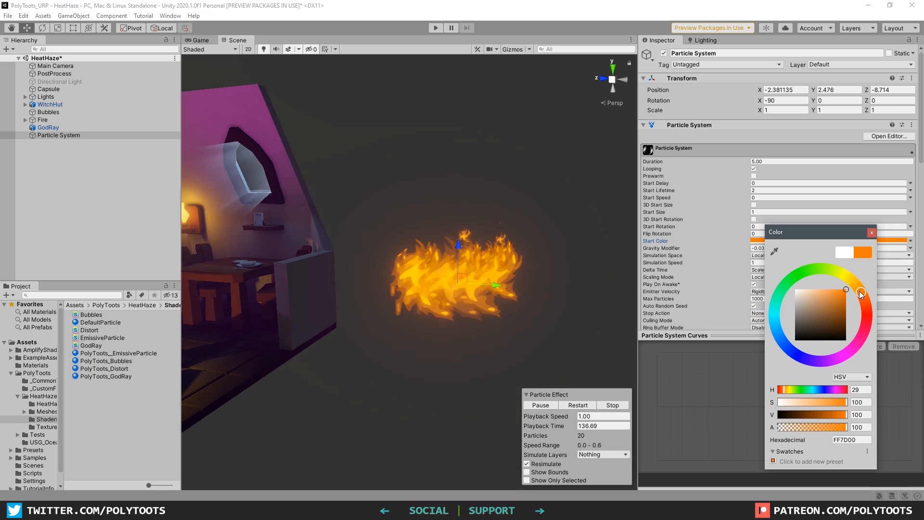
{"action": "left_click", "coordinate": [871, 231]}
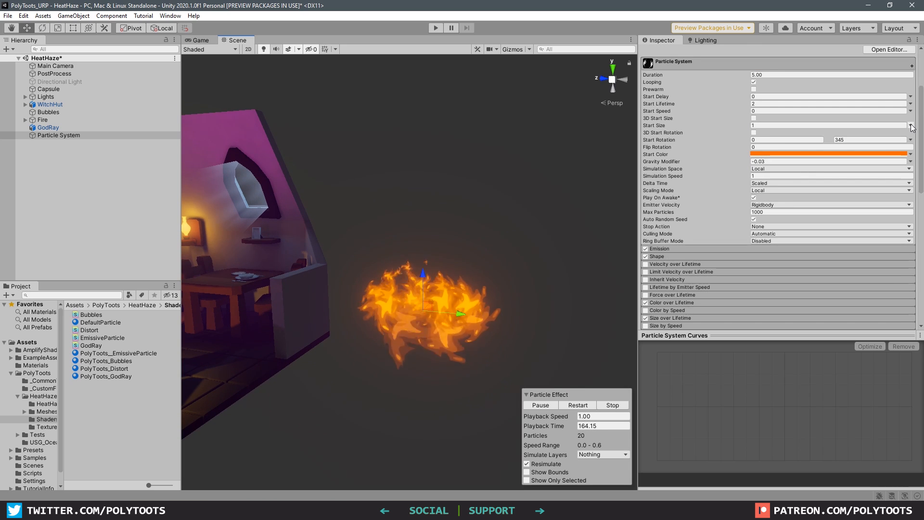
{"action": "left_click", "coordinate": [656, 257]}
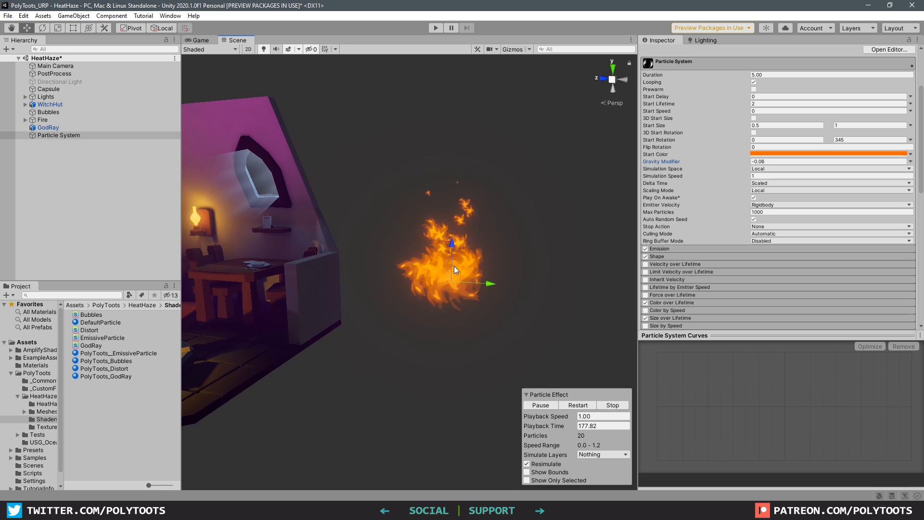
{"action": "scroll", "scroll_direction": "down", "scroll_amount": 3}
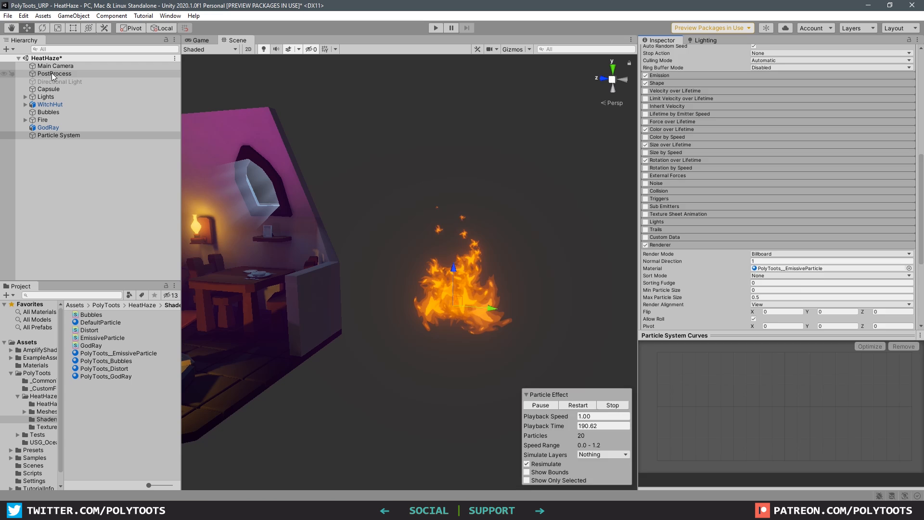
{"action": "left_click", "coordinate": [55, 74]}
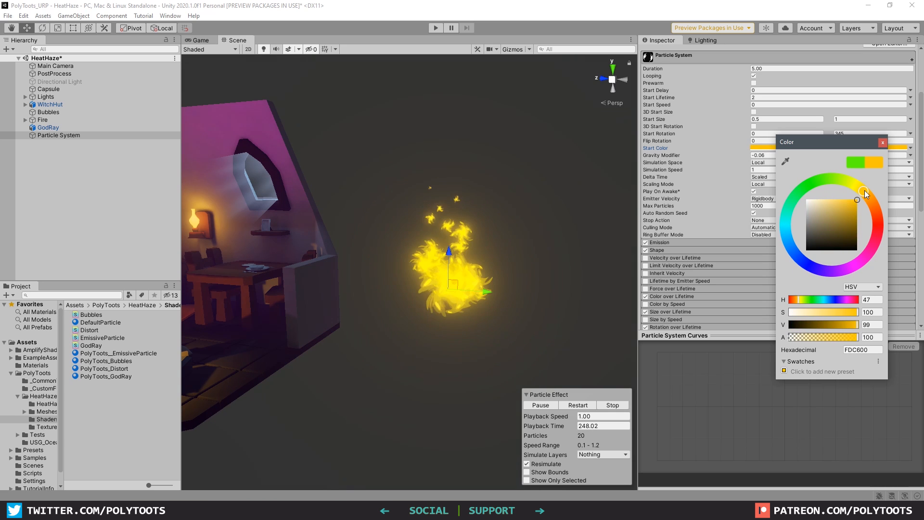
{"action": "left_click", "coordinate": [882, 142]}
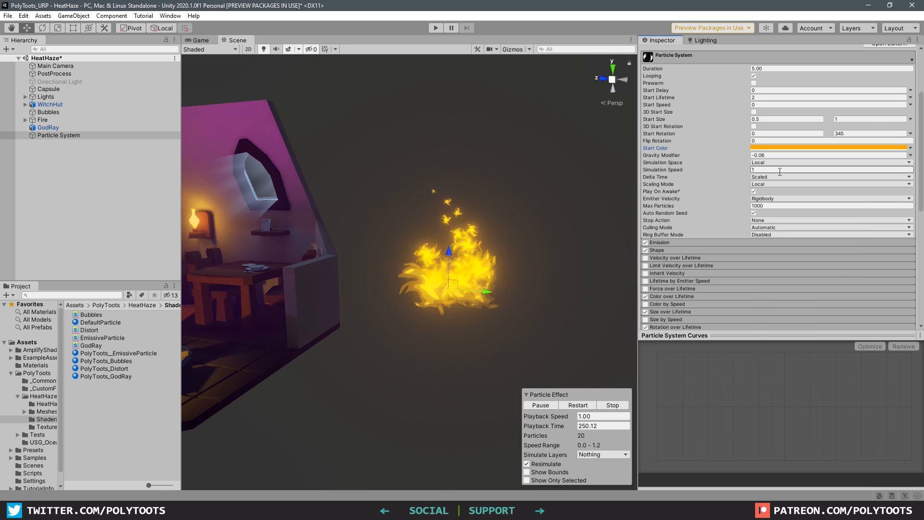
Step: Test the Default Particle material with green Start Color and altered emission, then select the EmissiveParticle shader
{"action": "left_click", "coordinate": [100, 322]}
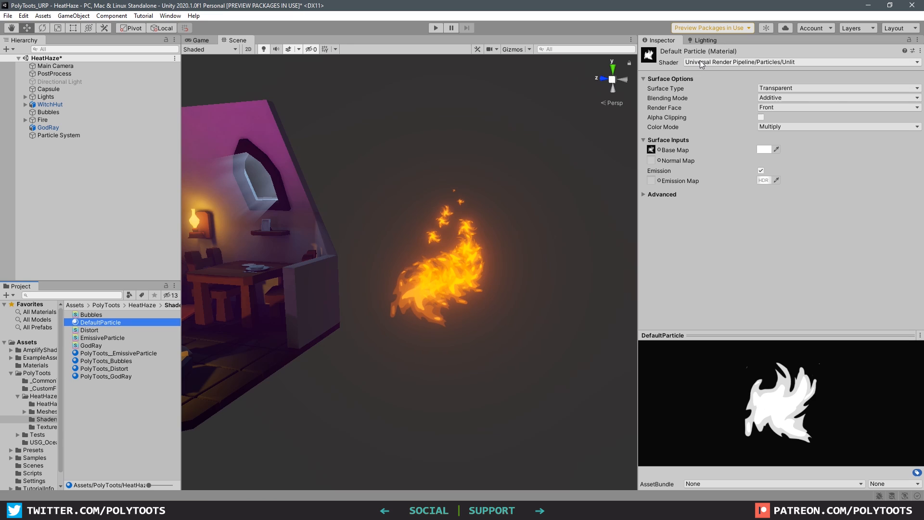
{"action": "mouse_move", "coordinate": [778, 144]}
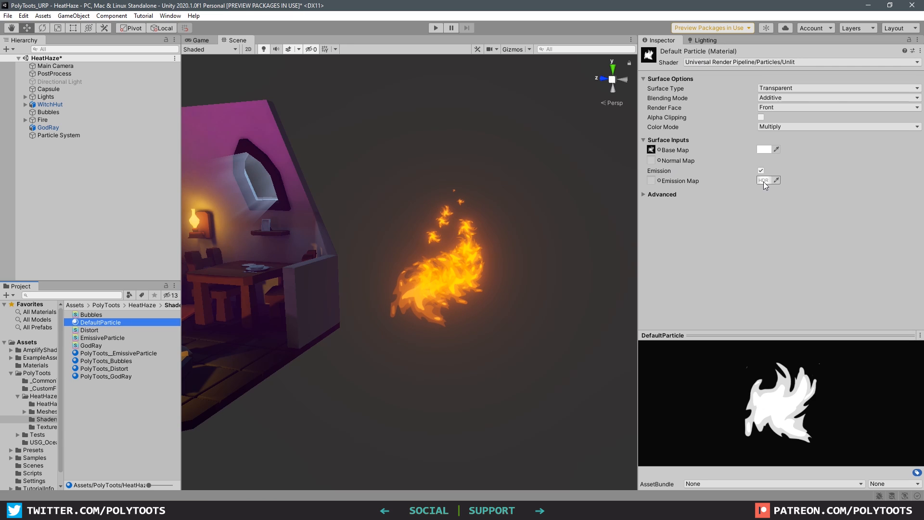
{"action": "left_click", "coordinate": [58, 135]}
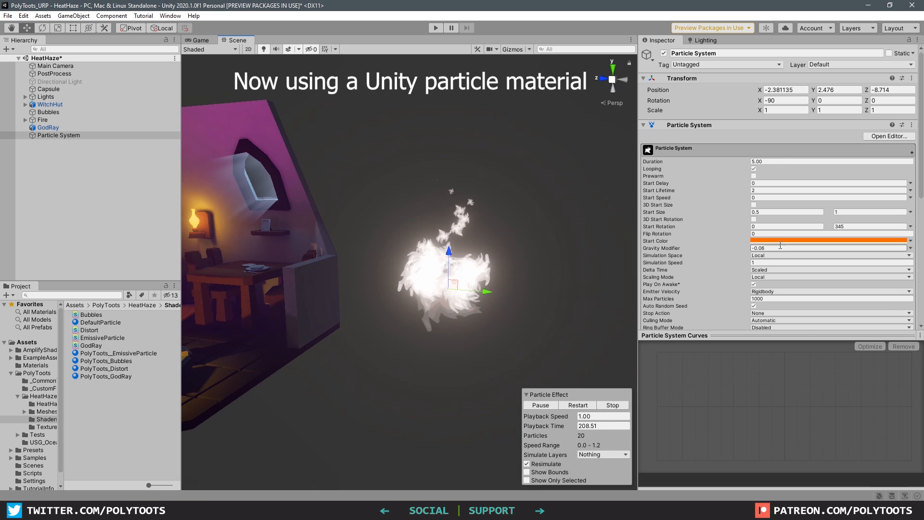
{"action": "left_click", "coordinate": [827, 240]}
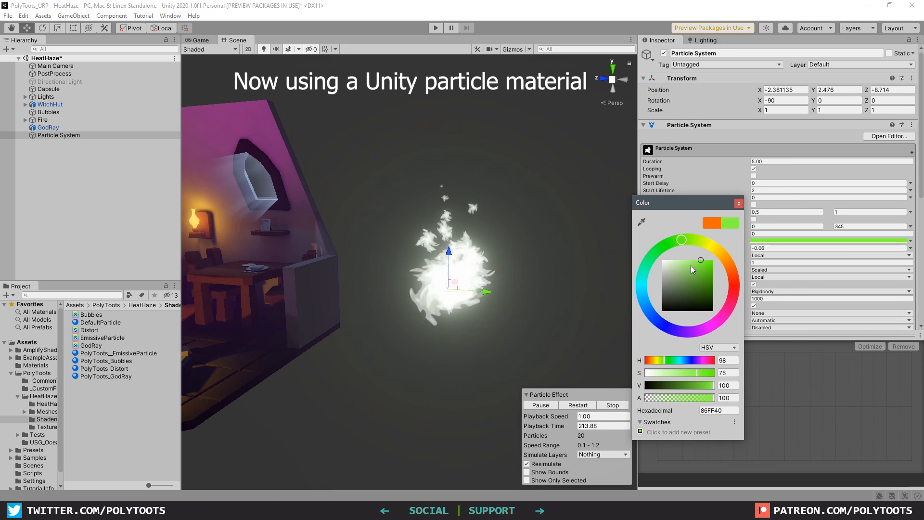
{"action": "left_click", "coordinate": [738, 202]}
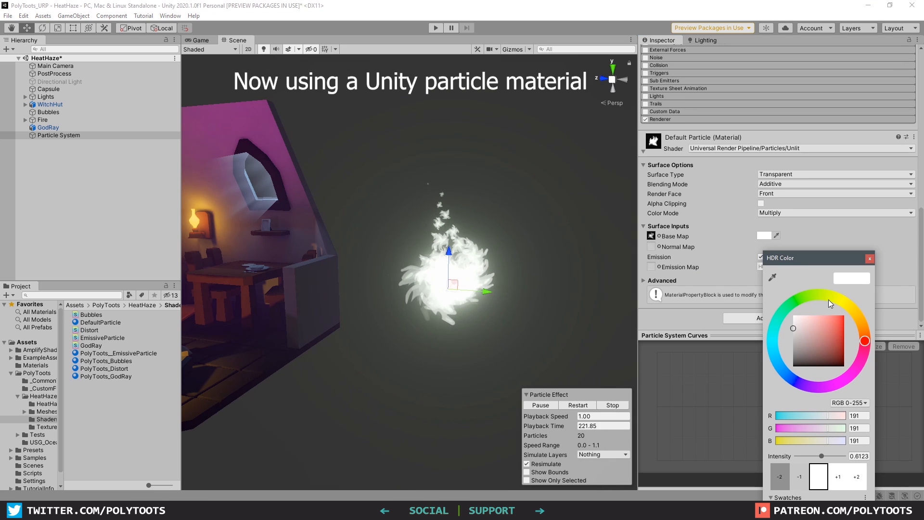
{"action": "left_click_drag", "start_coordinate": [793, 328], "coordinate": [864, 318]}
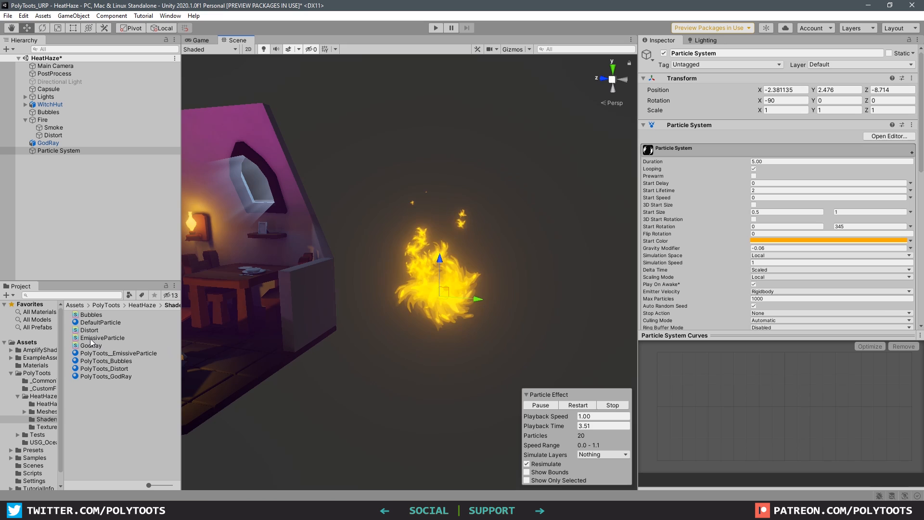
{"action": "left_click", "coordinate": [101, 337]}
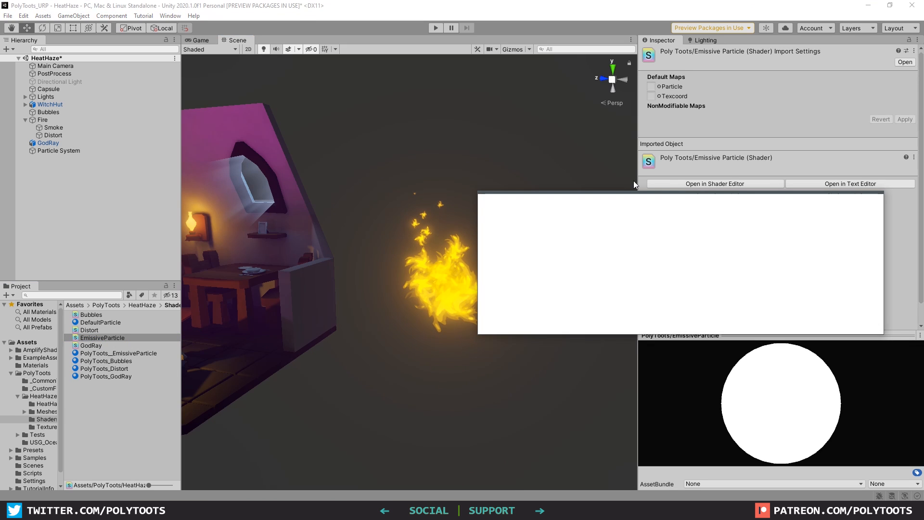
Step: Open EmissiveParticle in Amplify and give the Colour property HDR with a white default value
{"action": "left_click", "coordinate": [714, 183]}
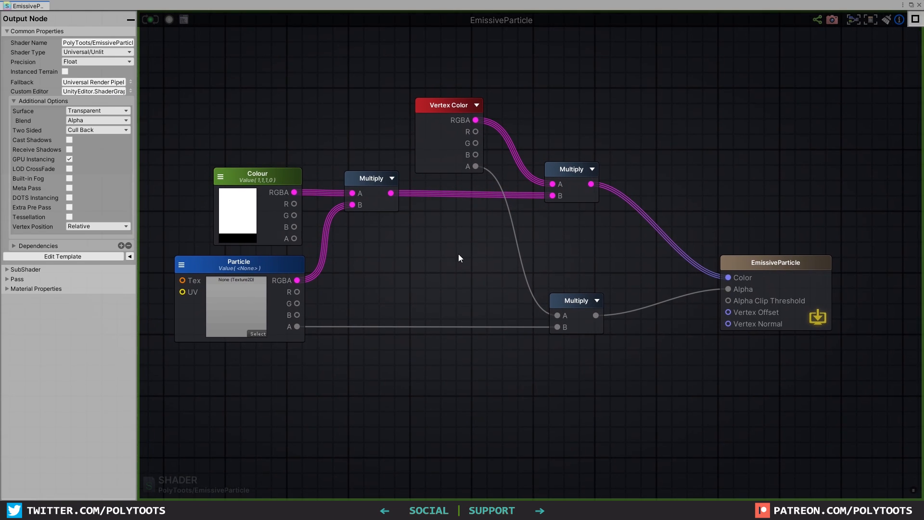
{"action": "mouse_move", "coordinate": [321, 161]}
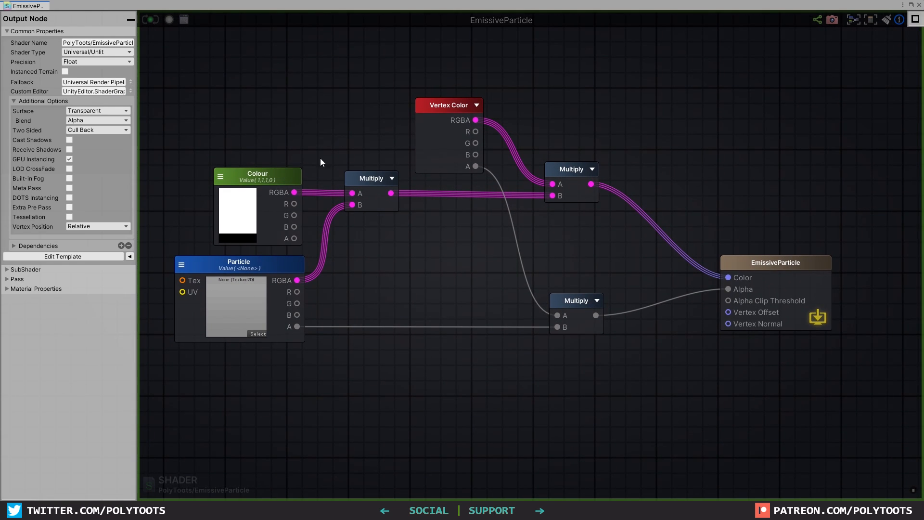
{"action": "left_click", "coordinate": [449, 105]}
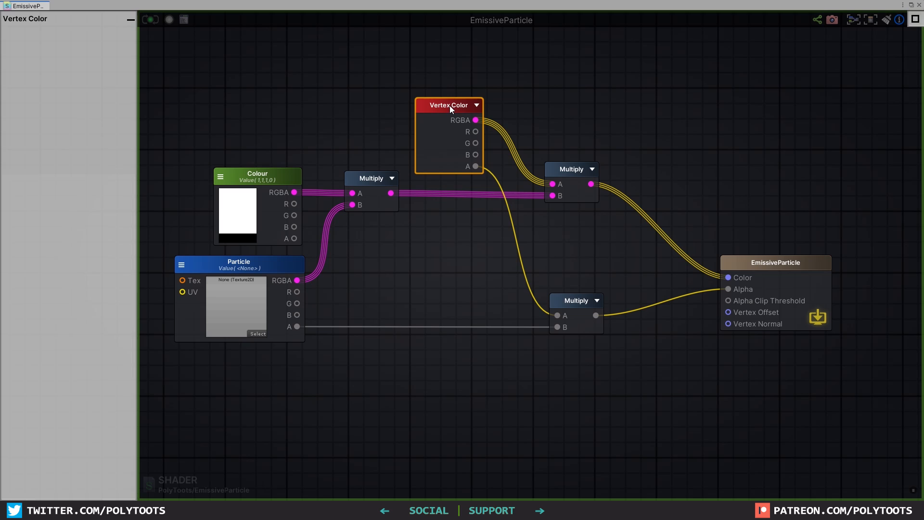
{"action": "mouse_move", "coordinate": [576, 300]}
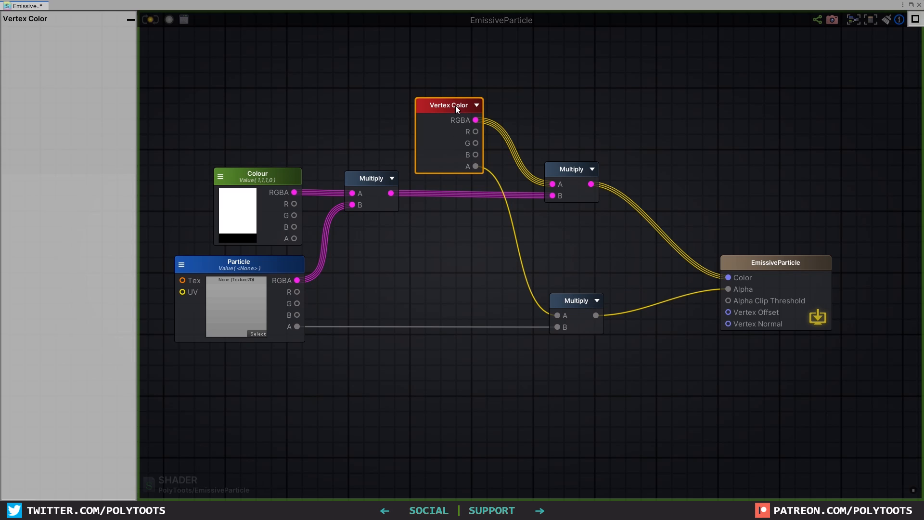
{"action": "mouse_move", "coordinate": [562, 175]}
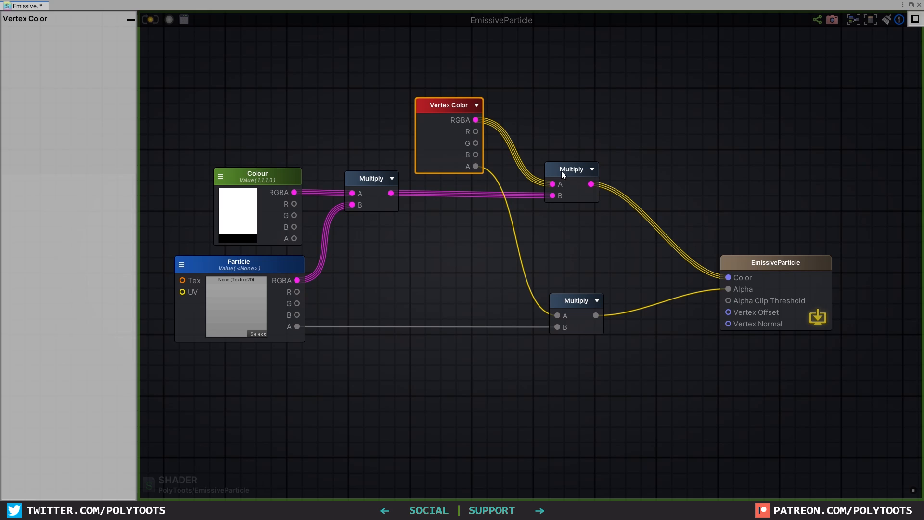
{"action": "mouse_move", "coordinate": [554, 183]}
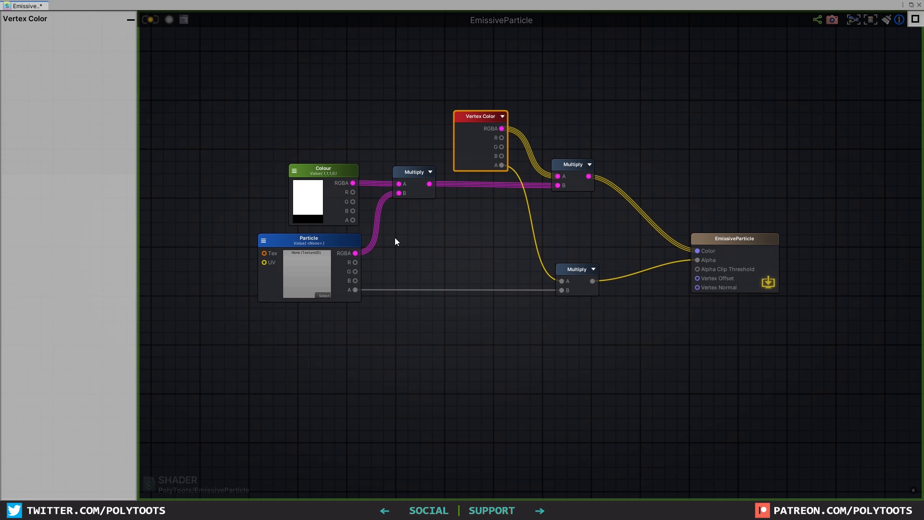
{"action": "left_click", "coordinate": [322, 171]}
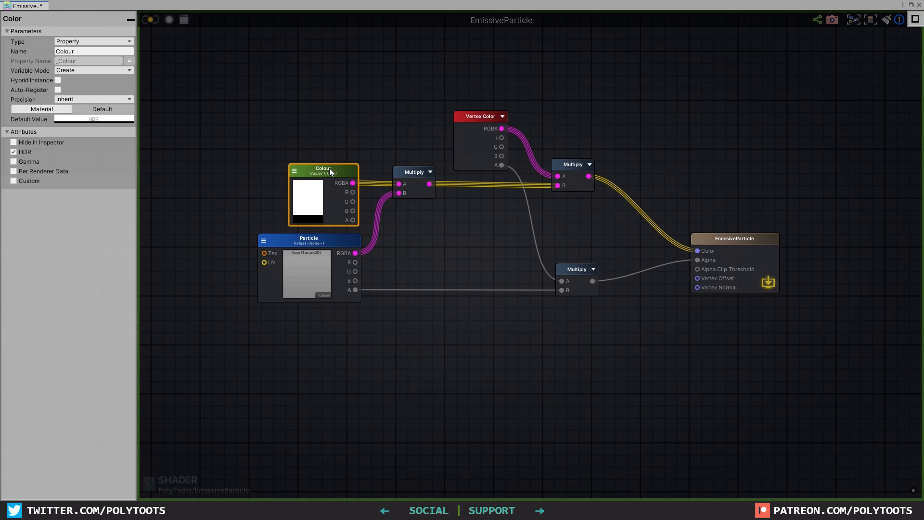
{"action": "mouse_move", "coordinate": [160, 180]}
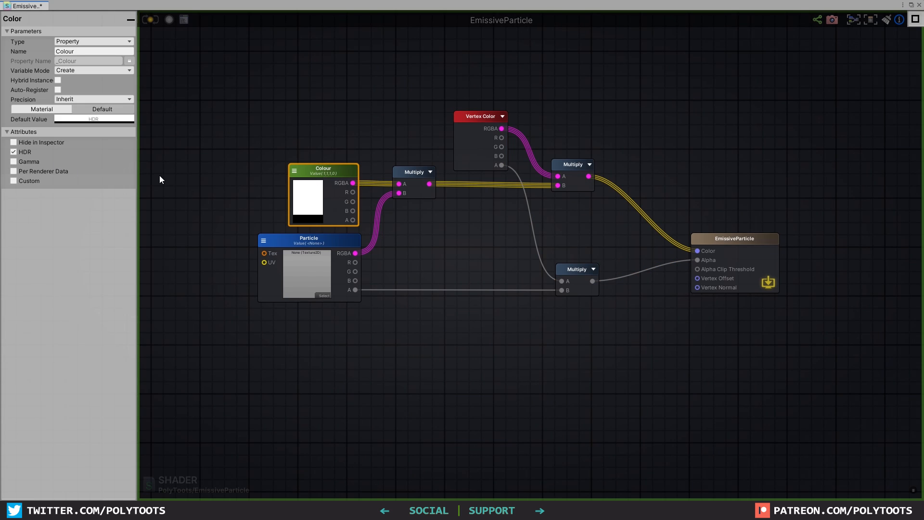
{"action": "mouse_move", "coordinate": [82, 125]}
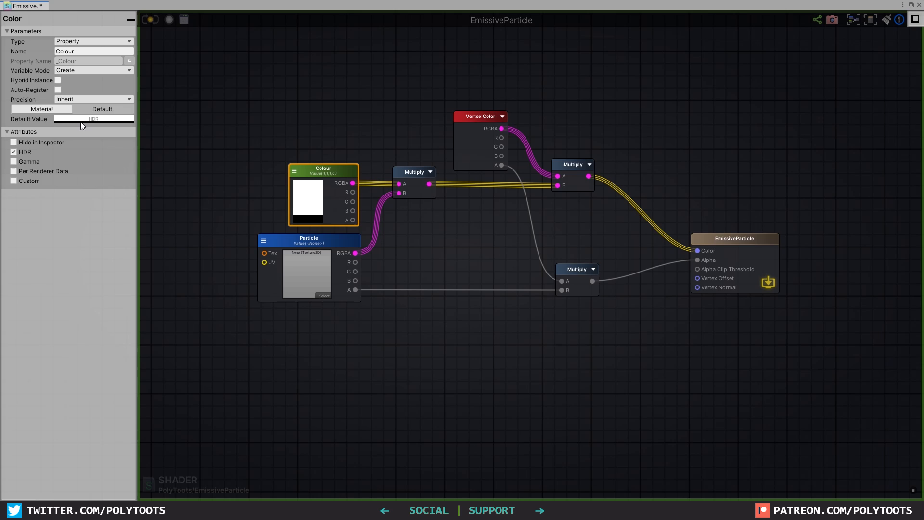
{"action": "left_click", "coordinate": [93, 119]}
{"action": "type", "text": "-0.6"}
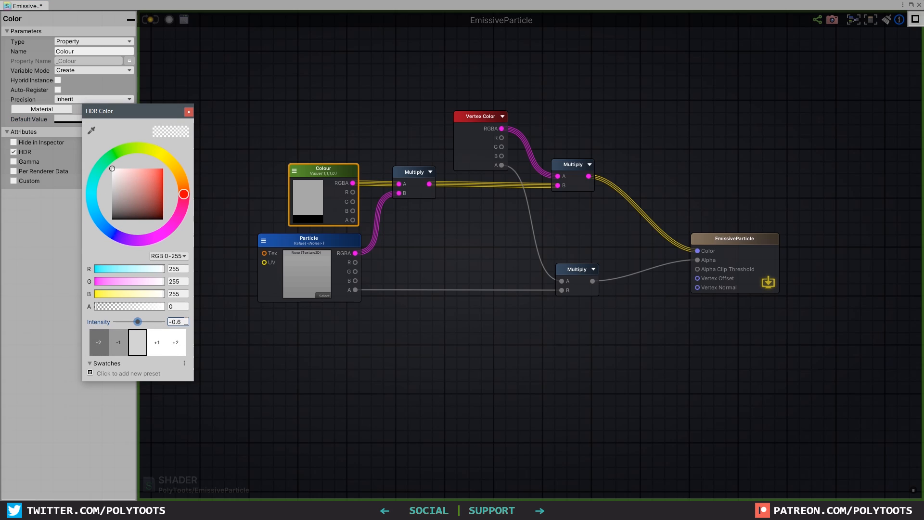
{"action": "left_click", "coordinate": [188, 111]}
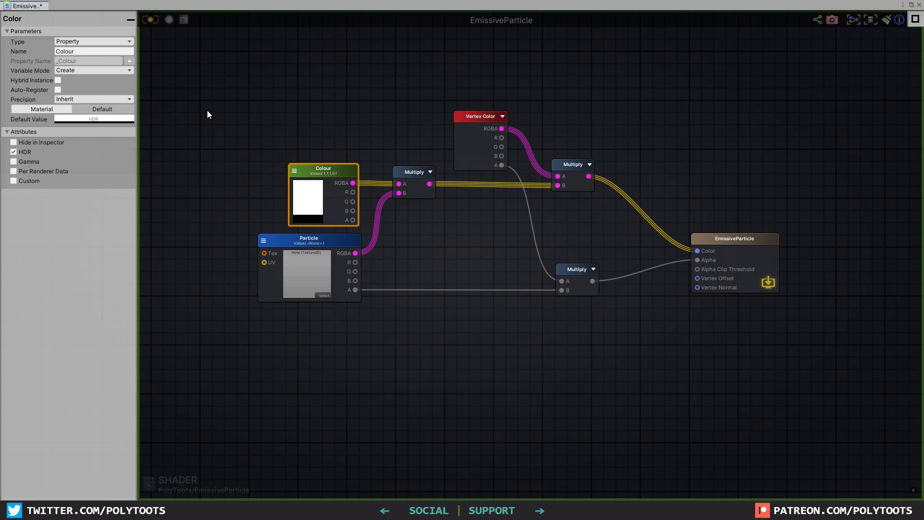
{"action": "left_click", "coordinate": [414, 171]}
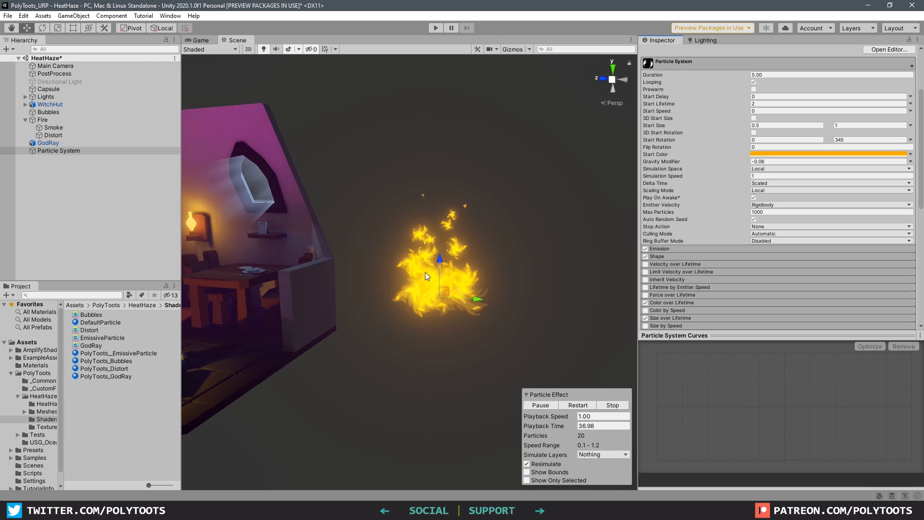
Step: Restart the preview and set Start Size Constant 1, Start Lifetime 3, Emission Rate 3
{"action": "left_click", "coordinate": [612, 404]}
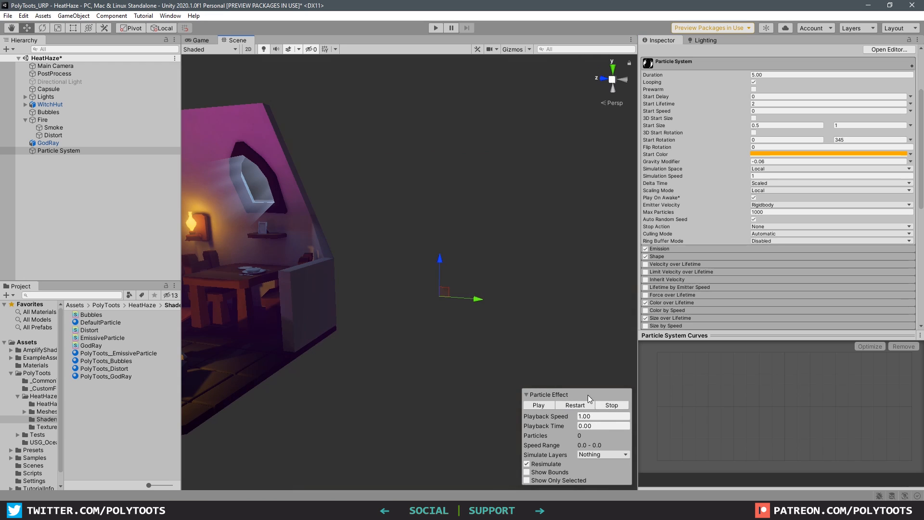
{"action": "mouse_move", "coordinate": [384, 360]}
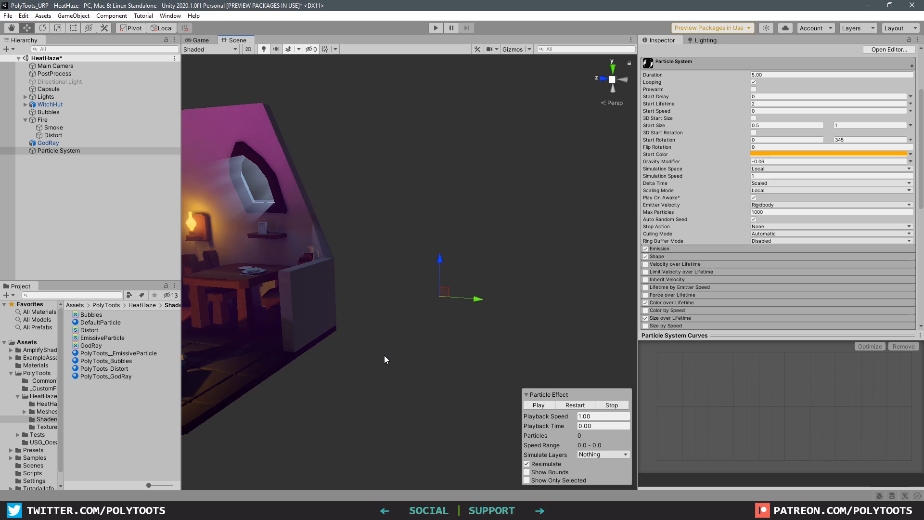
{"action": "left_click", "coordinate": [537, 405]}
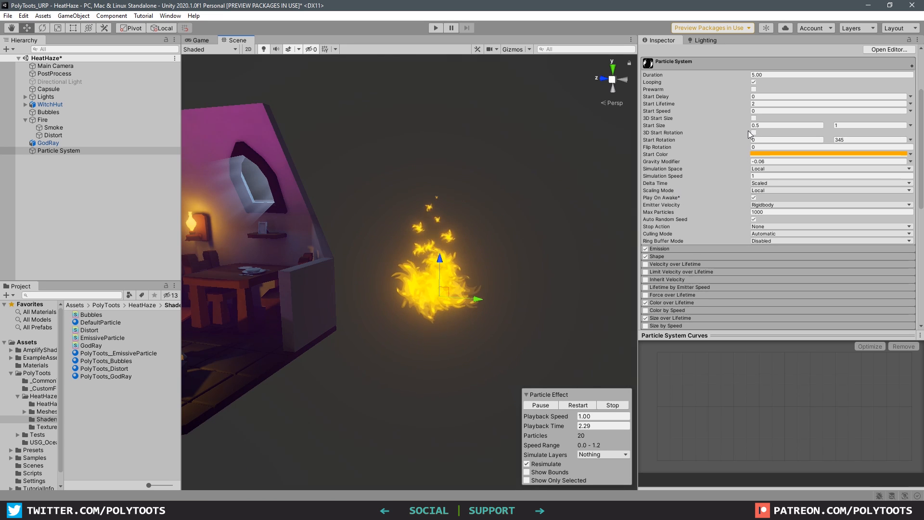
{"action": "left_click", "coordinate": [910, 125]}
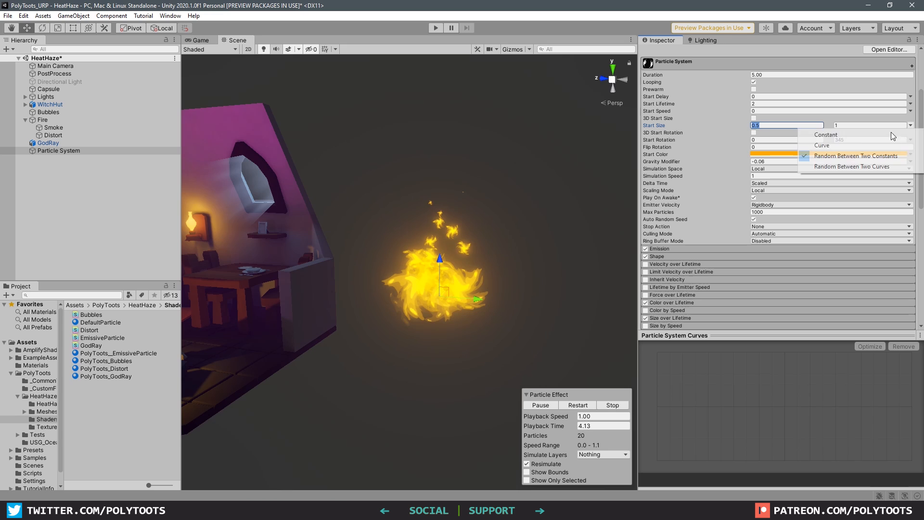
{"action": "left_click", "coordinate": [826, 135]}
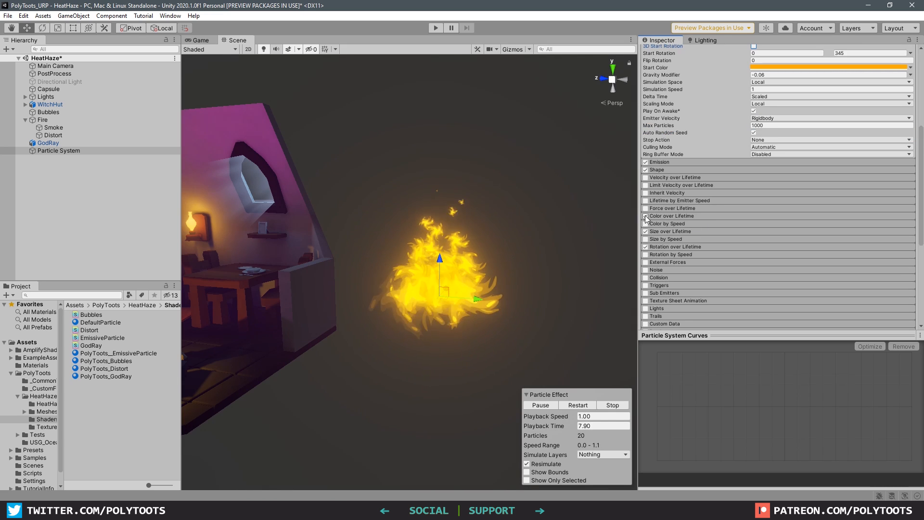
{"action": "left_click", "coordinate": [645, 231]}
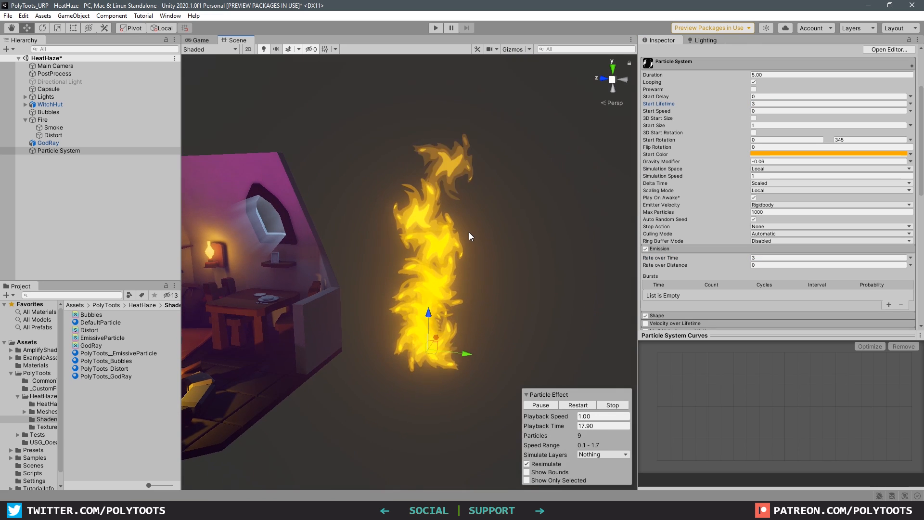
{"action": "scroll", "scroll_direction": "down", "scroll_amount": 3}
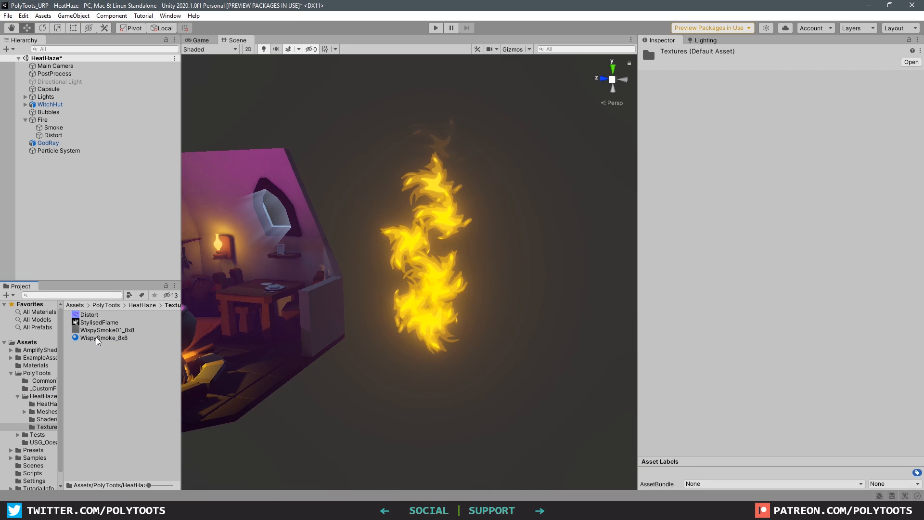
Step: Select the WispySmoke_8x8 material in the Textures folder to inspect it
{"action": "left_click", "coordinate": [105, 337]}
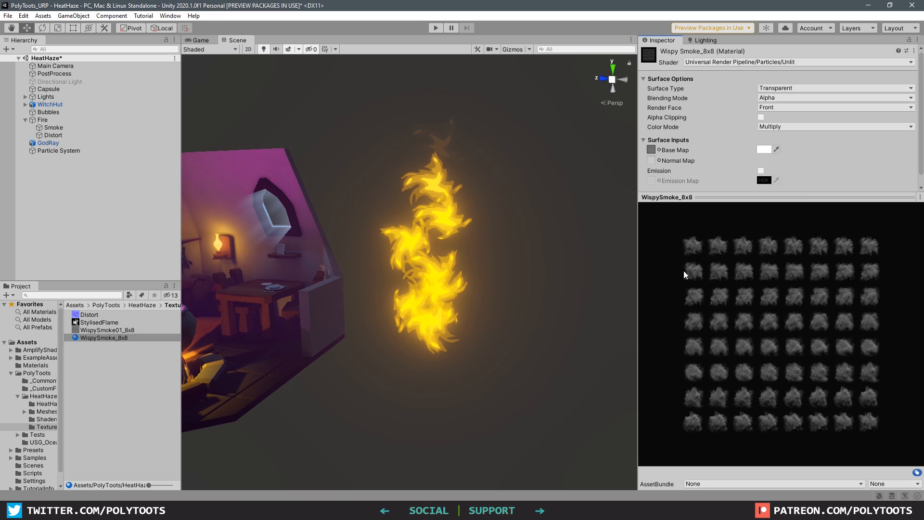
{"action": "mouse_move", "coordinate": [873, 386]}
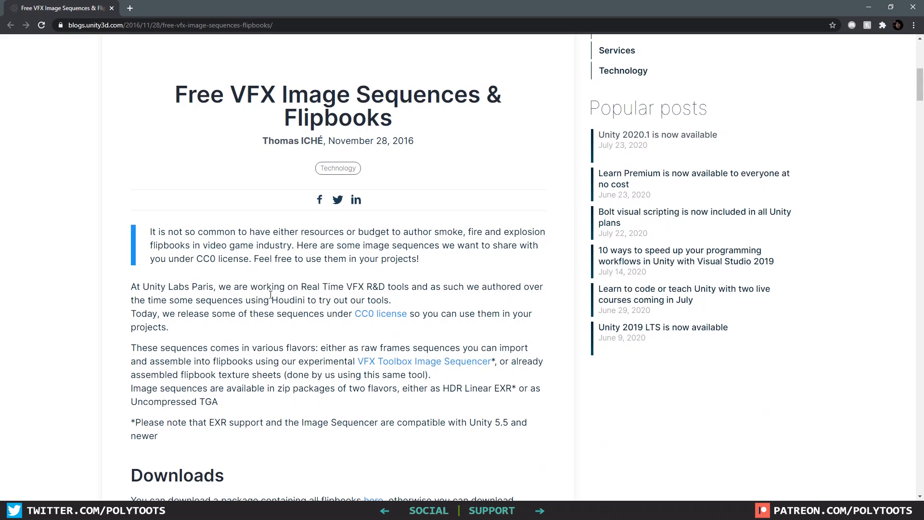
Step: Scroll the Free VFX Image Sequences & Flipbooks post down to the Explosion downloads
{"action": "scroll", "scroll_direction": "down", "scroll_amount": 3}
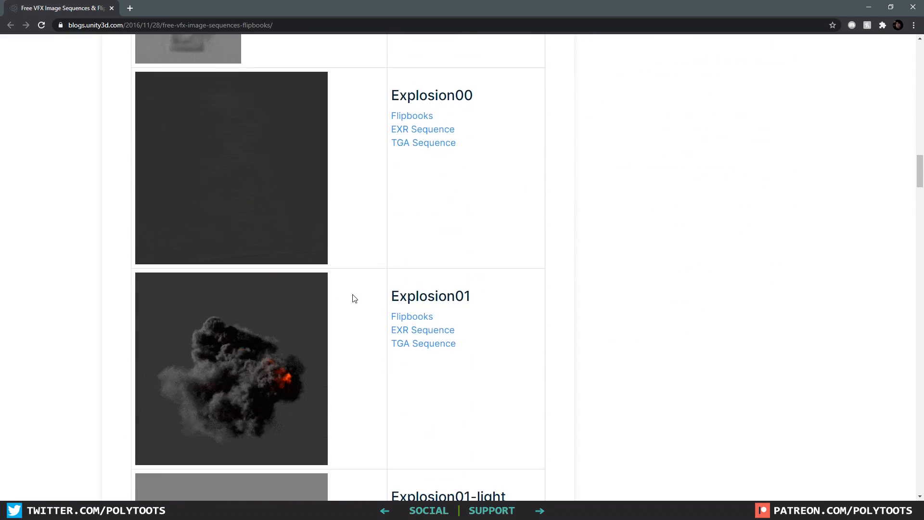
{"action": "scroll", "scroll_direction": "down", "scroll_amount": 3}
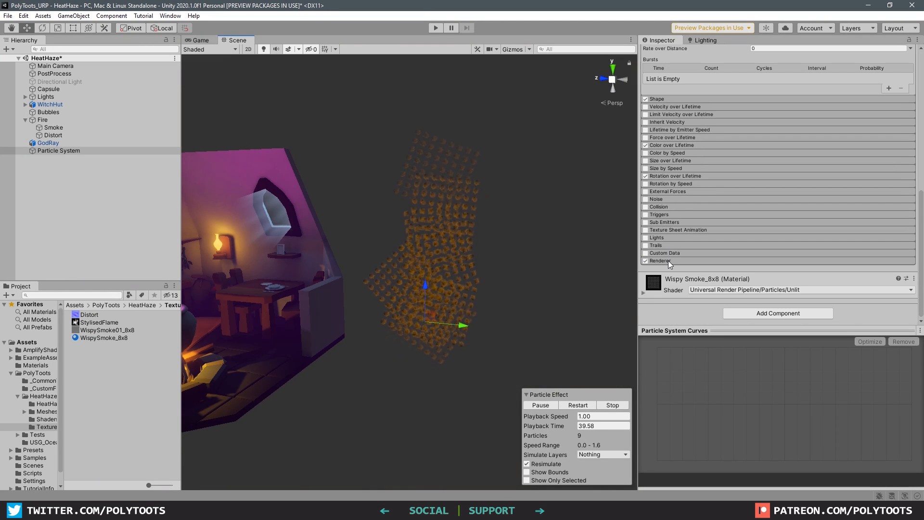
Step: Assign WispySmoke_8x8 with 8x8 sheet animation, Start Rotation 0, and magenta Start Color at alpha 29
{"action": "left_click", "coordinate": [659, 260]}
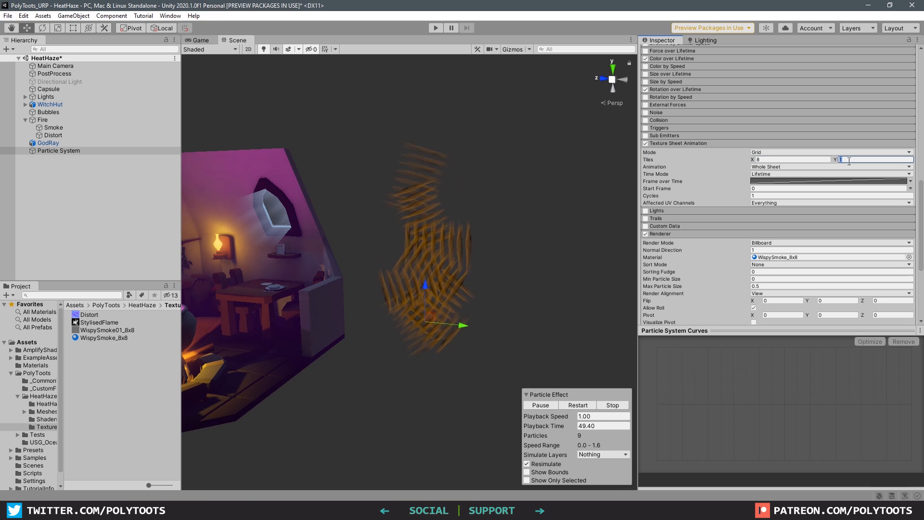
{"action": "type", "text": "8"}
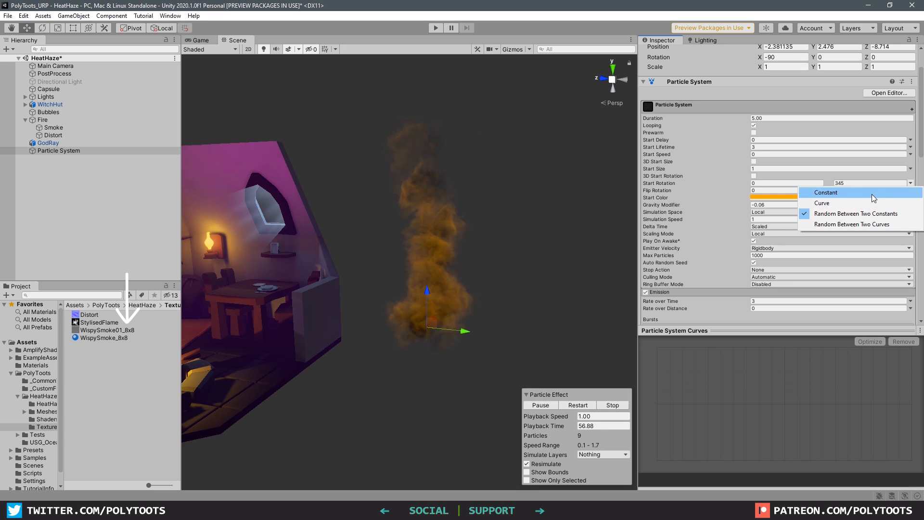
{"action": "left_click", "coordinate": [826, 192]}
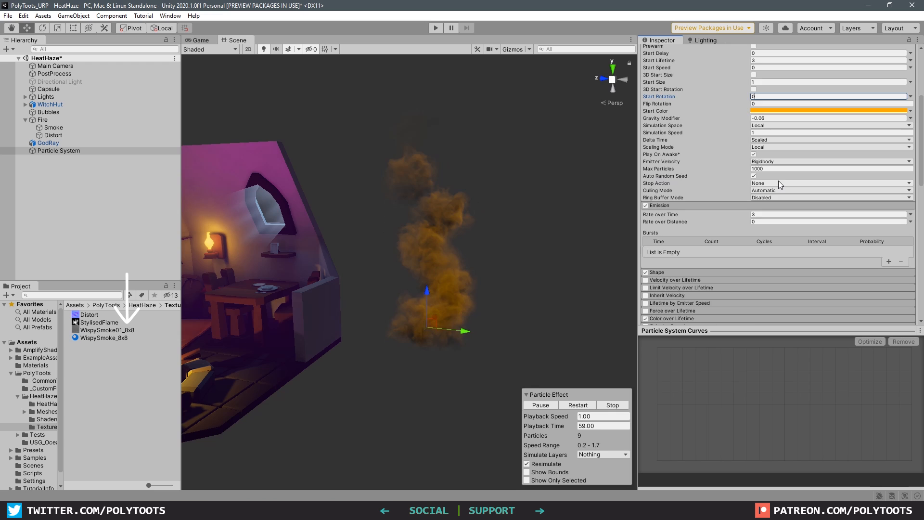
{"action": "scroll", "scroll_direction": "down", "scroll_amount": 3}
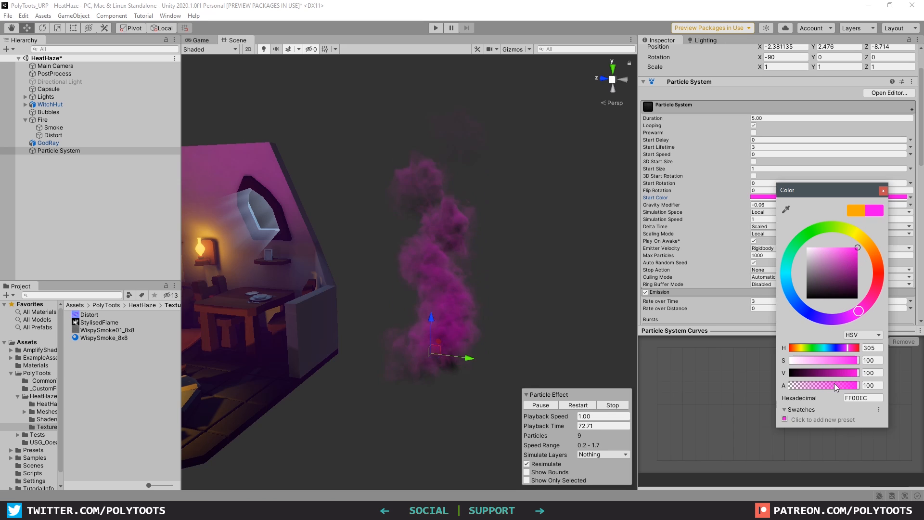
{"action": "left_click_drag", "start_coordinate": [866, 385], "coordinate": [835, 384]}
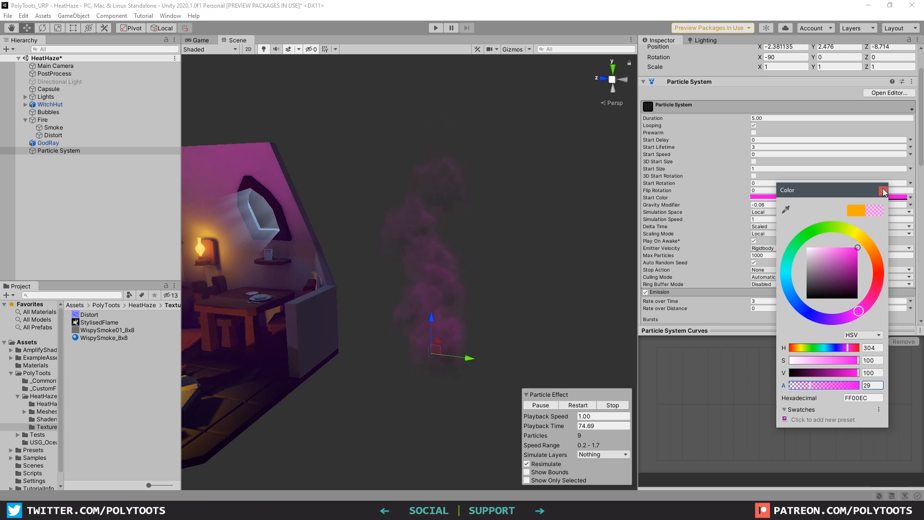
{"action": "left_click", "coordinate": [408, 248]}
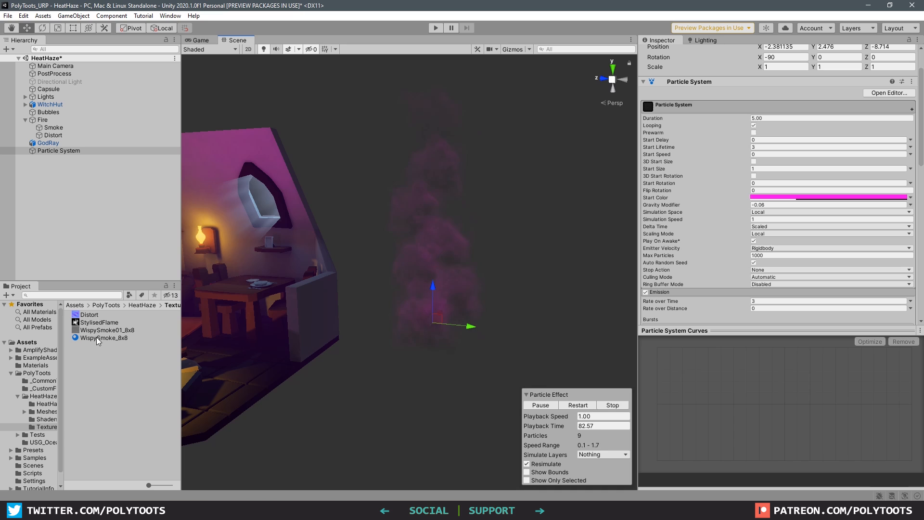
Step: Preview the WispySmoke01_8x8 texture's green channel, then delete the test Particle System
{"action": "left_click", "coordinate": [105, 338]}
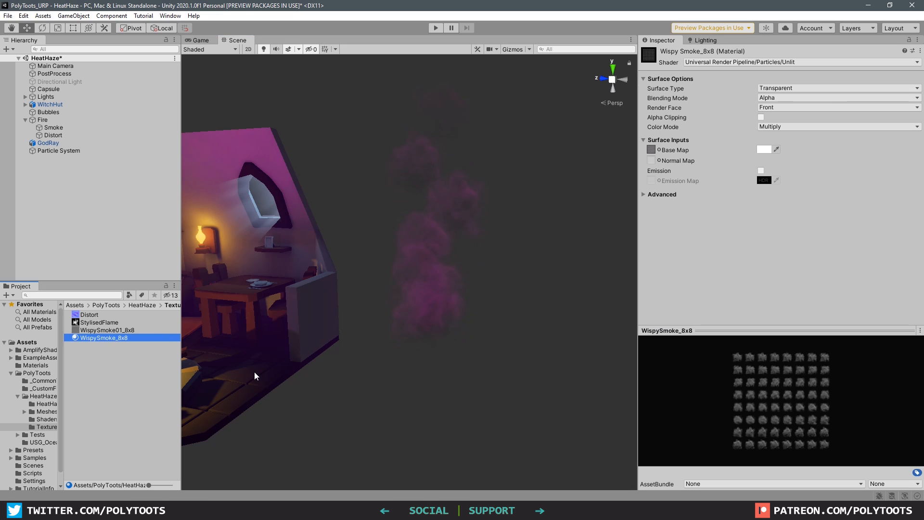
{"action": "left_click", "coordinate": [107, 329]}
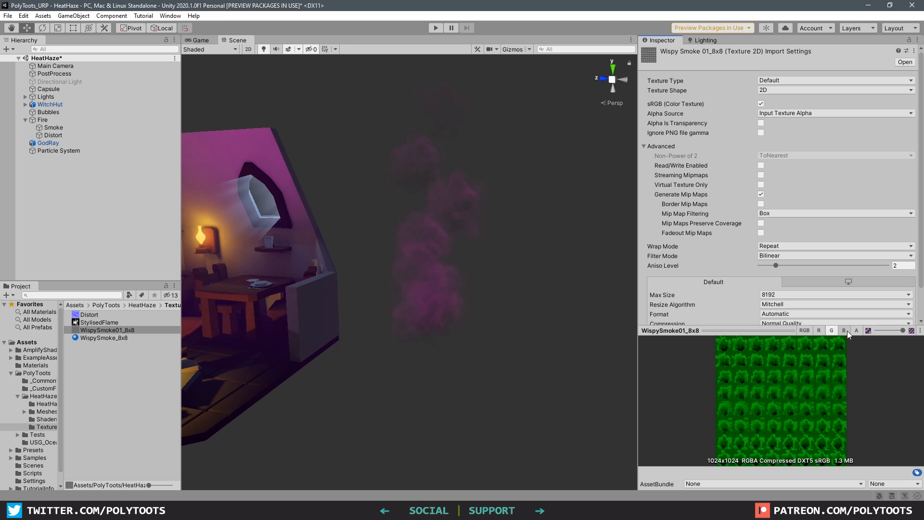
{"action": "left_click", "coordinate": [58, 150]}
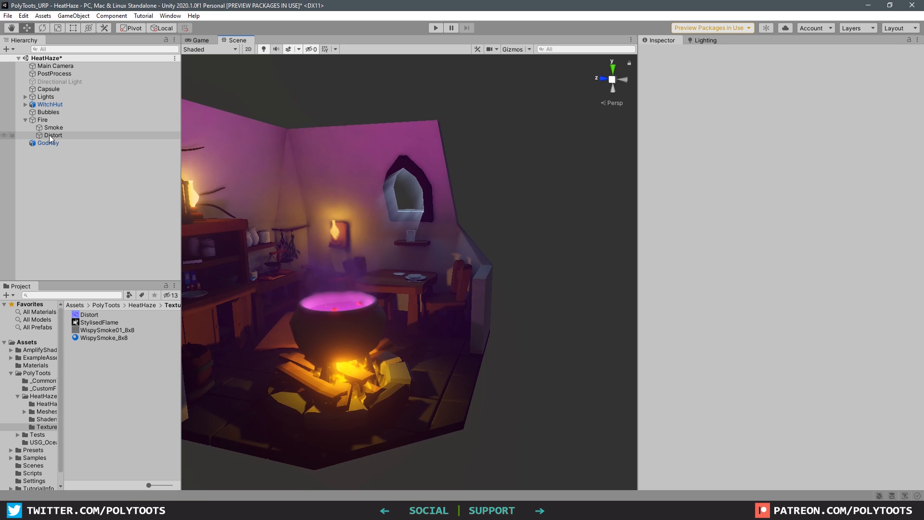
Step: Locate the distortion normal map in the project, then select the PolyToots/Distort shader asset
{"action": "left_click", "coordinate": [53, 134]}
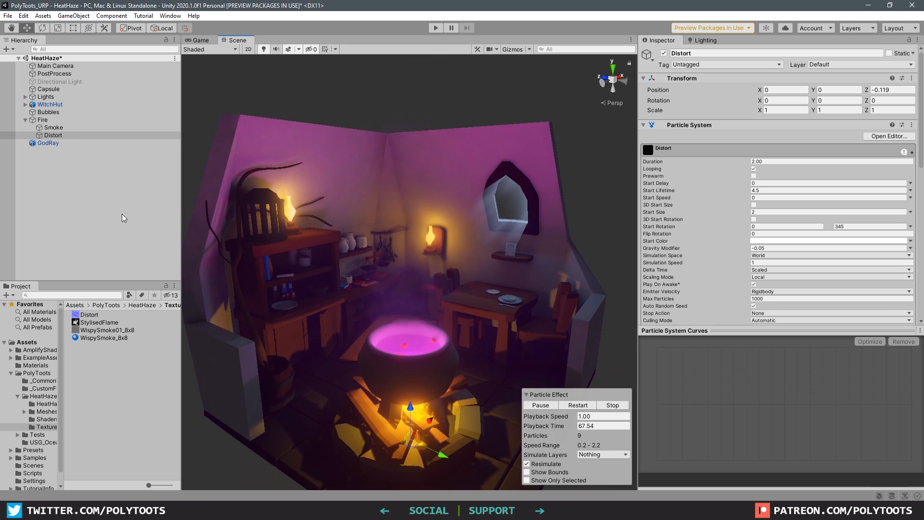
{"action": "scroll", "scroll_direction": "down", "scroll_amount": 3}
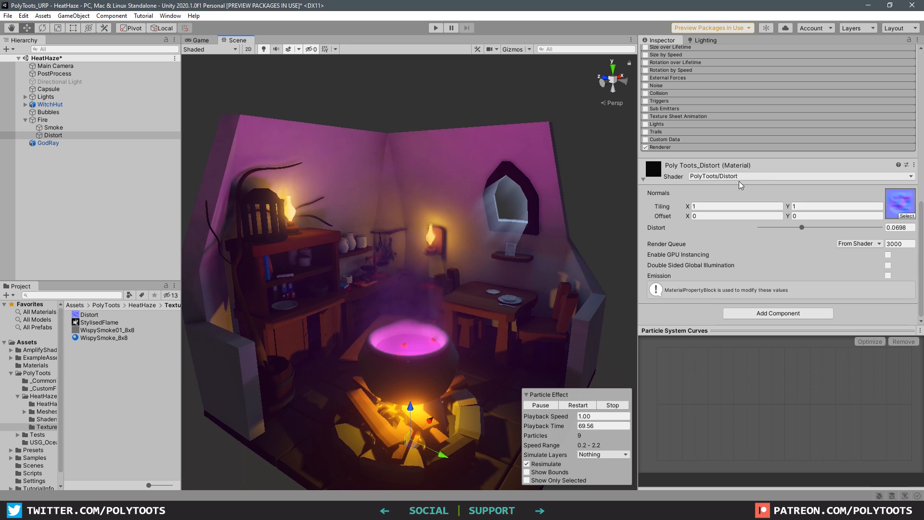
{"action": "left_click", "coordinate": [90, 314]}
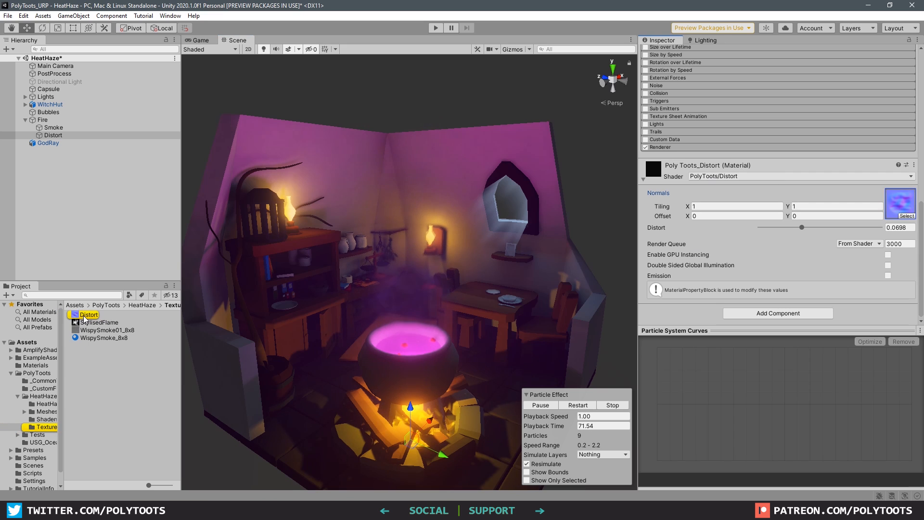
{"action": "left_click", "coordinate": [89, 314]}
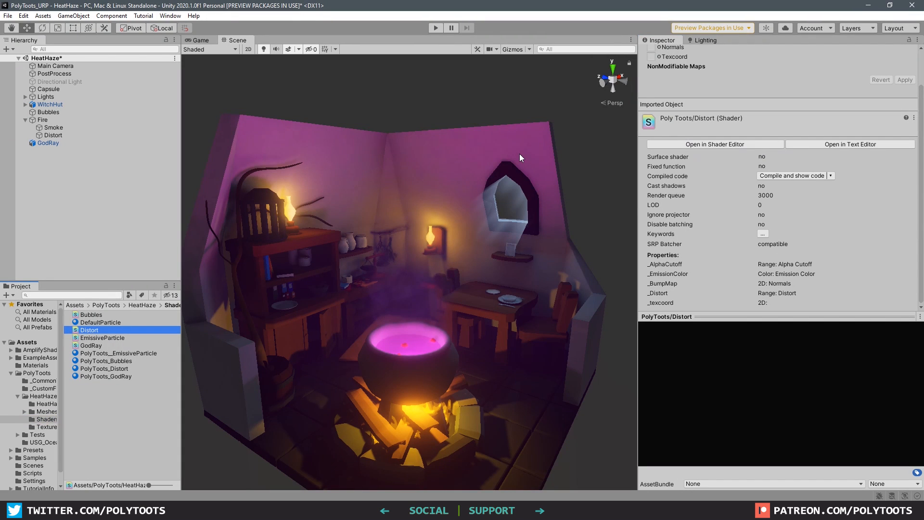
Step: Review the Distort shader graph maximized in Amplify, then reselect the Distort particle effect
{"action": "double_click", "coordinate": [90, 330]}
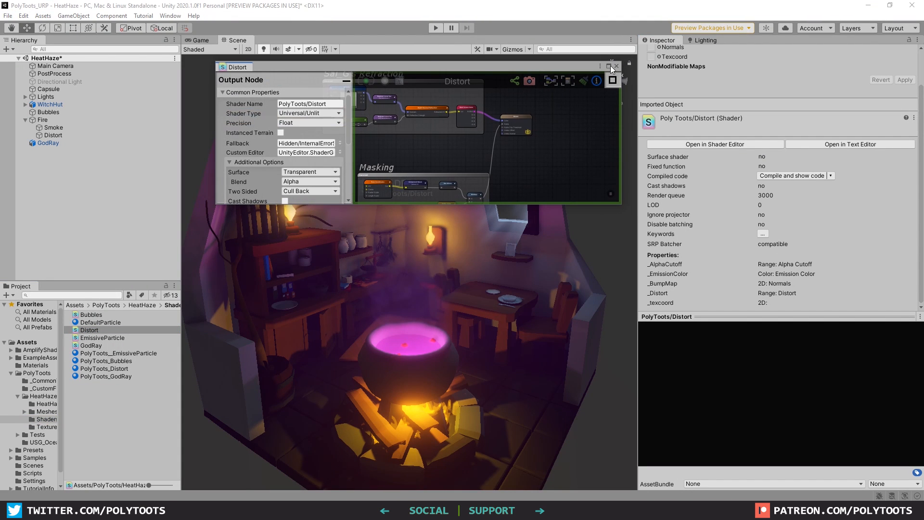
{"action": "left_click", "coordinate": [612, 81]}
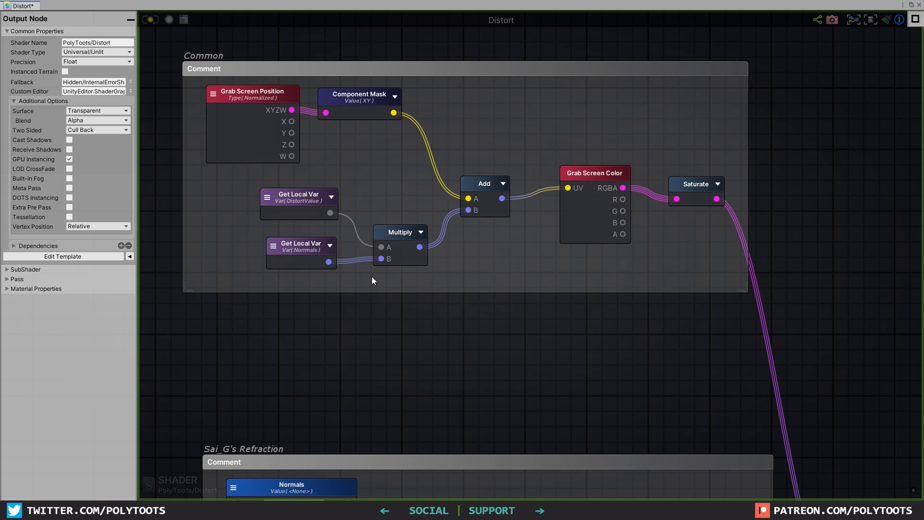
{"action": "mouse_move", "coordinate": [685, 210]}
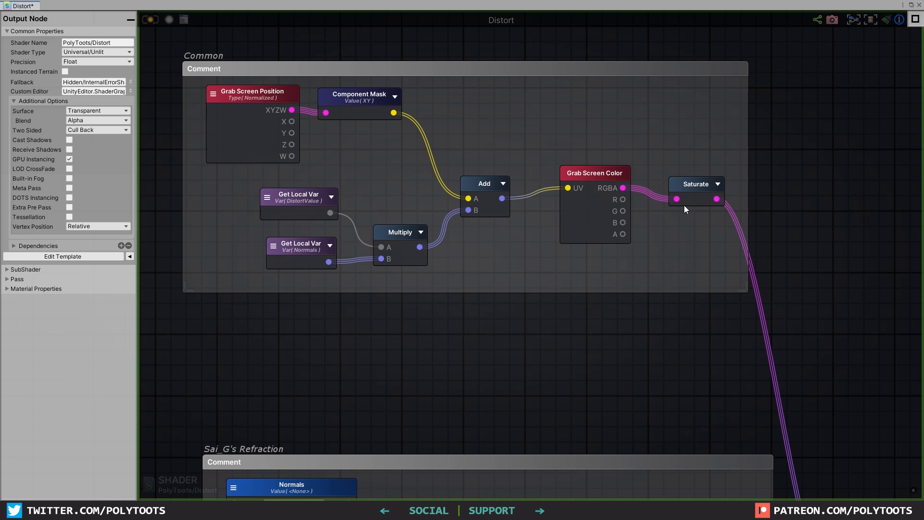
{"action": "left_click", "coordinate": [594, 173]}
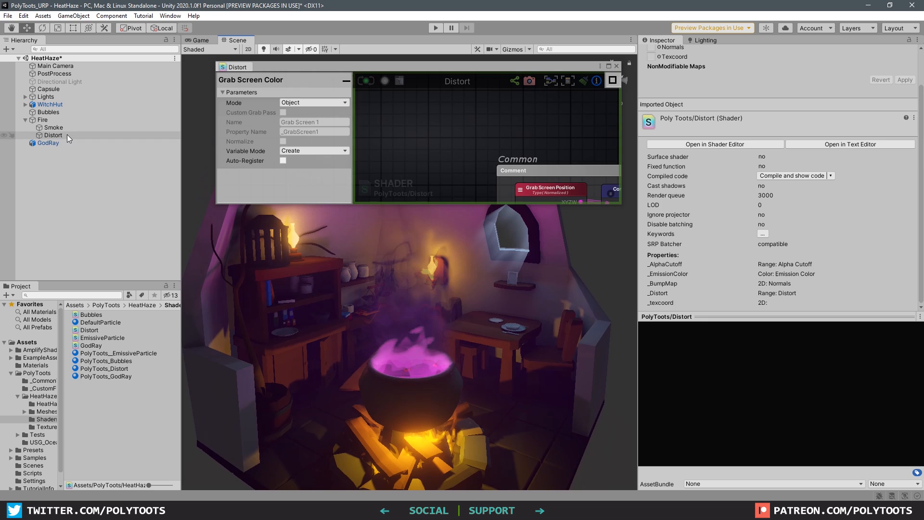
{"action": "left_click", "coordinate": [53, 134]}
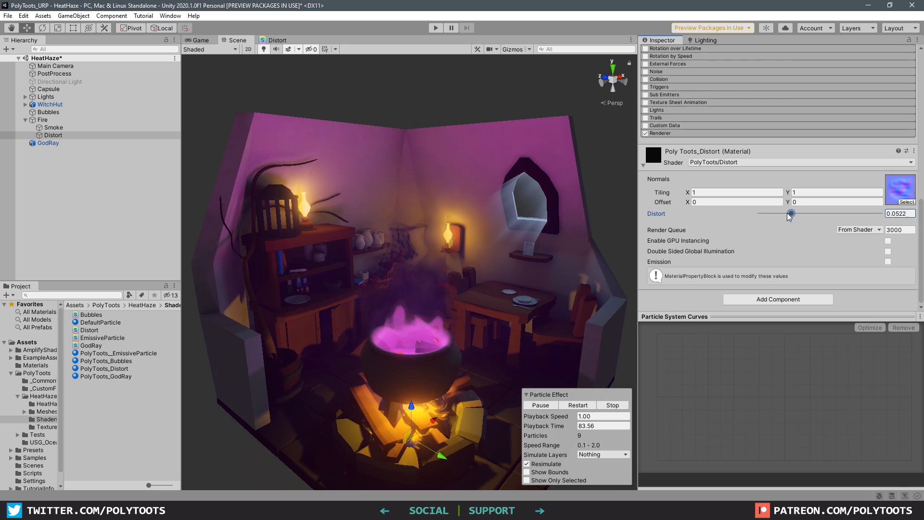
Step: Lower the heat-haze Distort strength, reselect Distort and bring up its shader graph tab
{"action": "left_click_drag", "start_coordinate": [791, 213], "coordinate": [774, 212]}
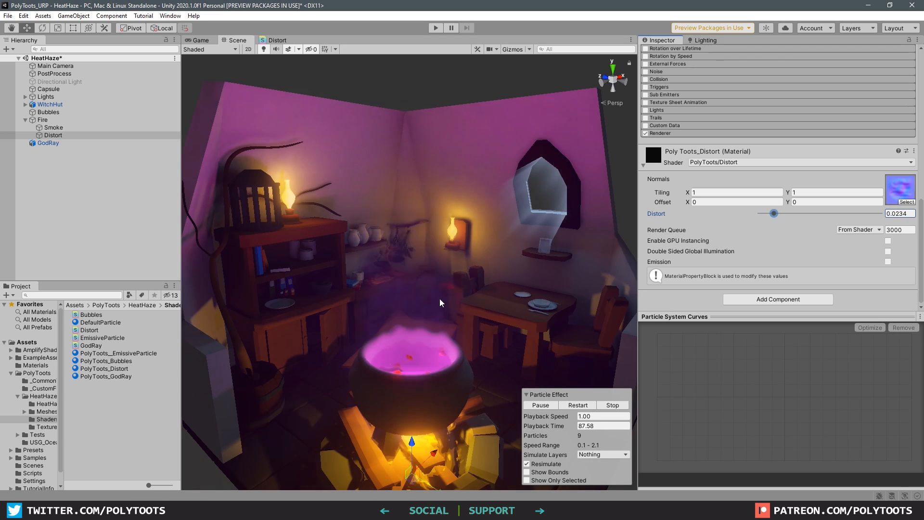
{"action": "left_click_drag", "start_coordinate": [773, 212], "coordinate": [784, 212]}
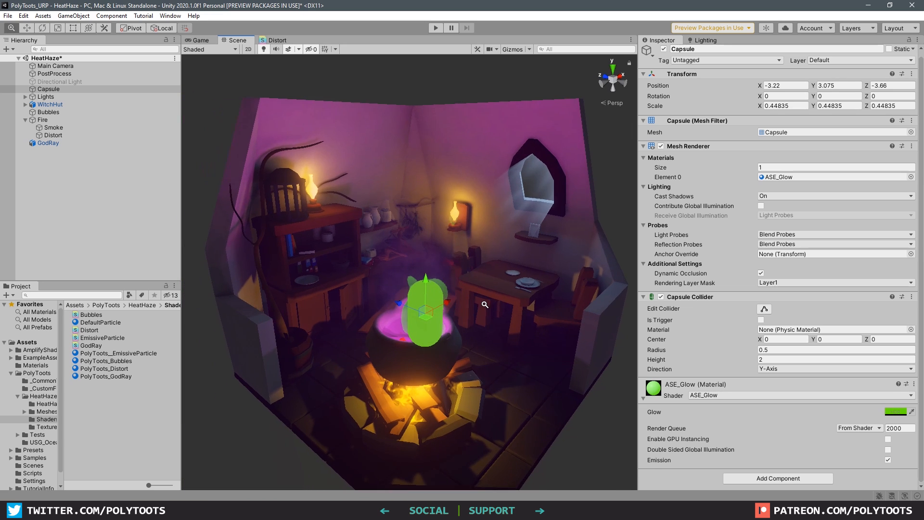
{"action": "left_click", "coordinate": [52, 134]}
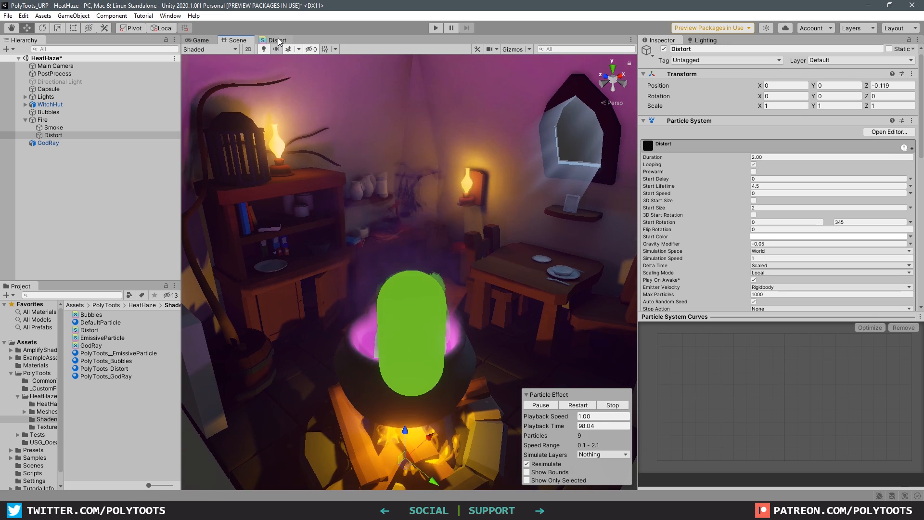
{"action": "left_click", "coordinate": [277, 40]}
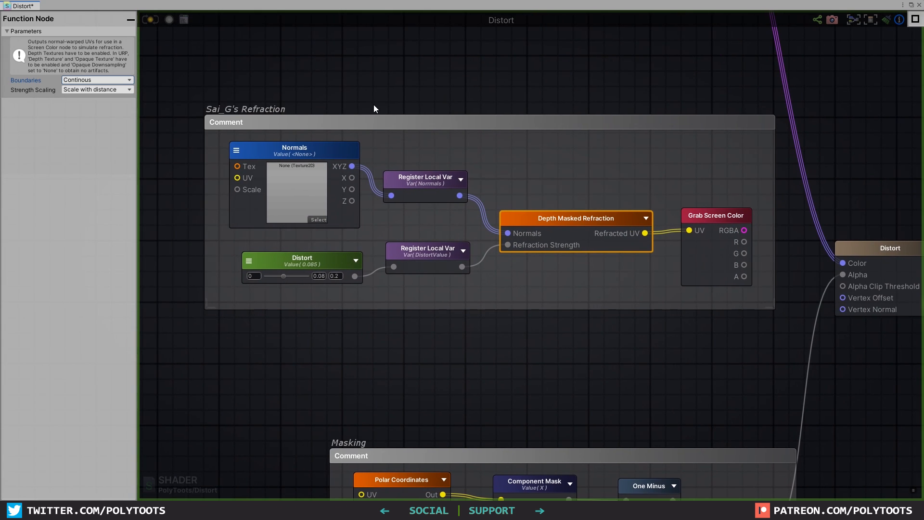
{"action": "mouse_move", "coordinate": [531, 122]}
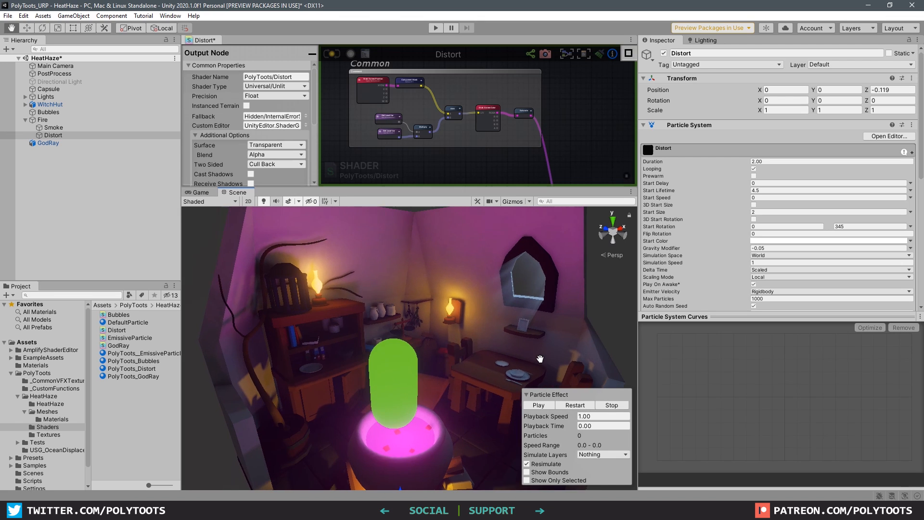
Step: Scroll the view to inspect the warped green capsule through the haze
{"action": "scroll", "scroll_direction": "down", "scroll_amount": 3}
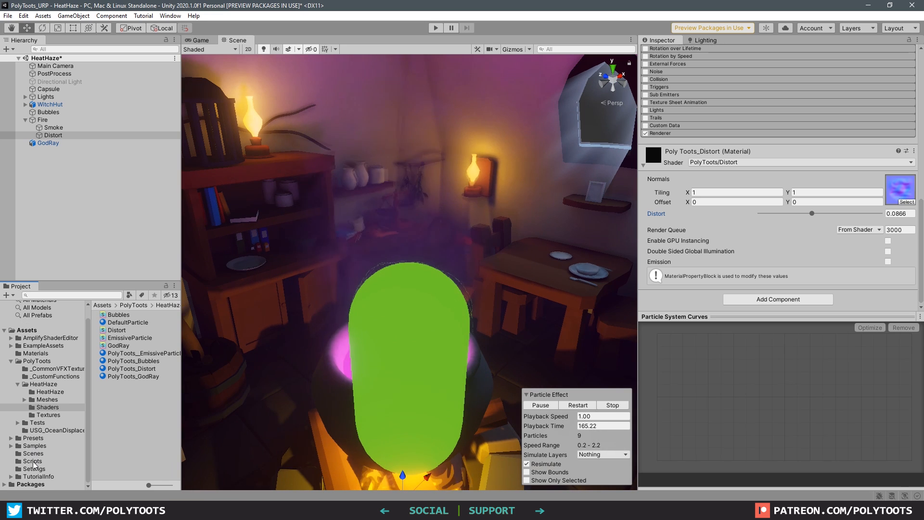
Step: Set UniversalRP-HighQuality's Opaque Downsampling to None and enter Play mode
{"action": "left_click", "coordinate": [140, 330]}
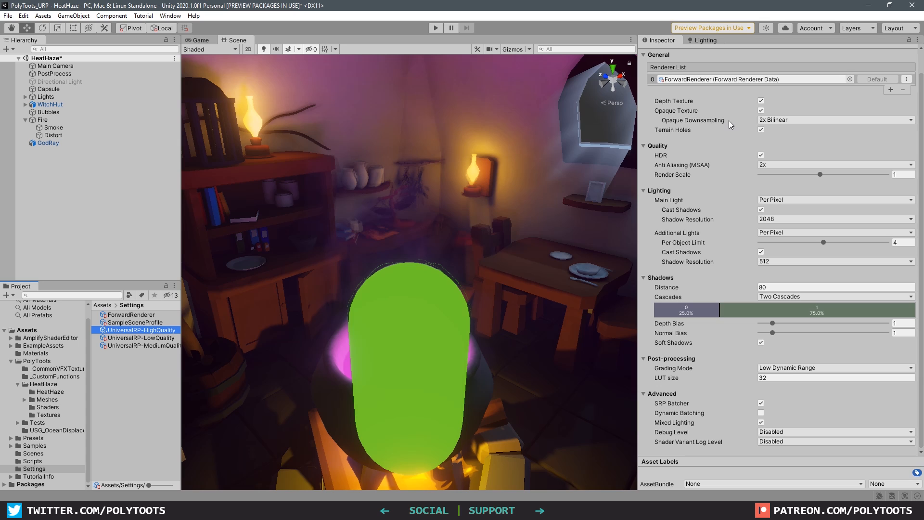
{"action": "left_click", "coordinate": [833, 120]}
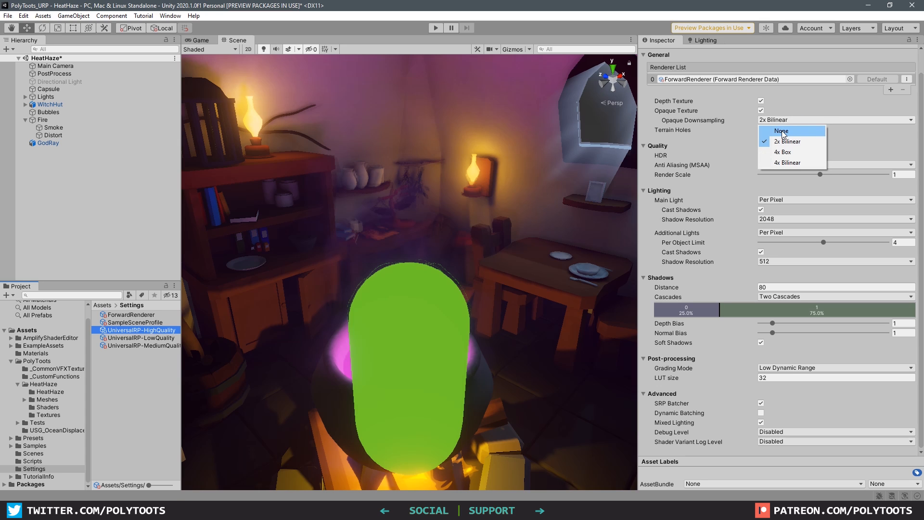
{"action": "left_click", "coordinate": [781, 131]}
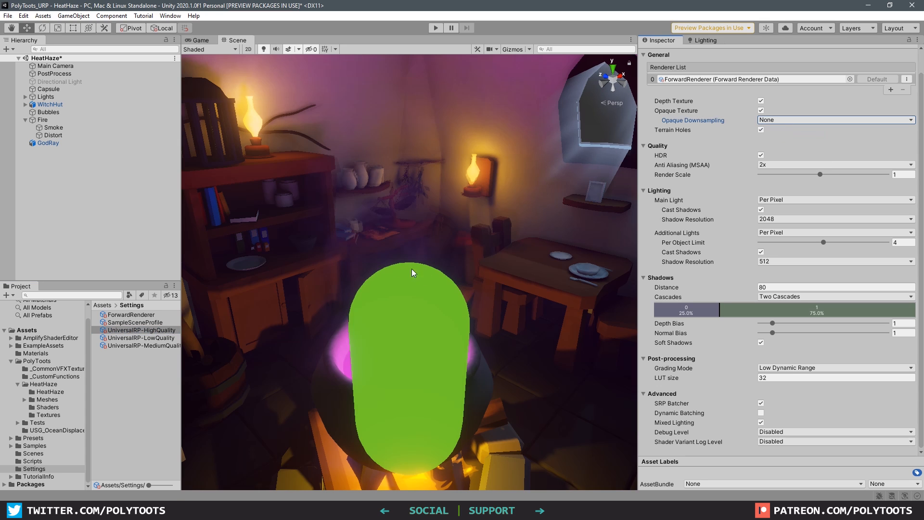
{"action": "left_click", "coordinate": [42, 119]}
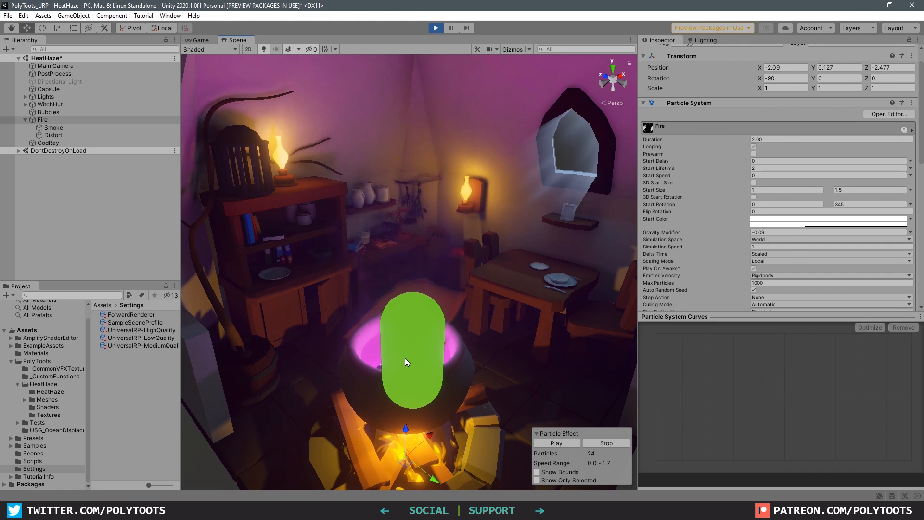
Step: Select the green capsule and drag it to two new spots behind the heat haze
{"action": "left_click", "coordinate": [48, 89]}
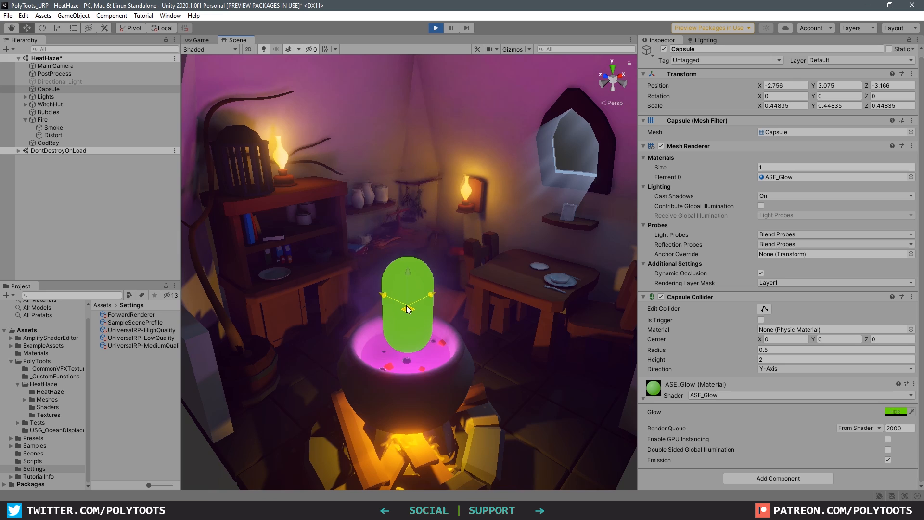
{"action": "left_click_drag", "start_coordinate": [407, 309], "coordinate": [410, 230]}
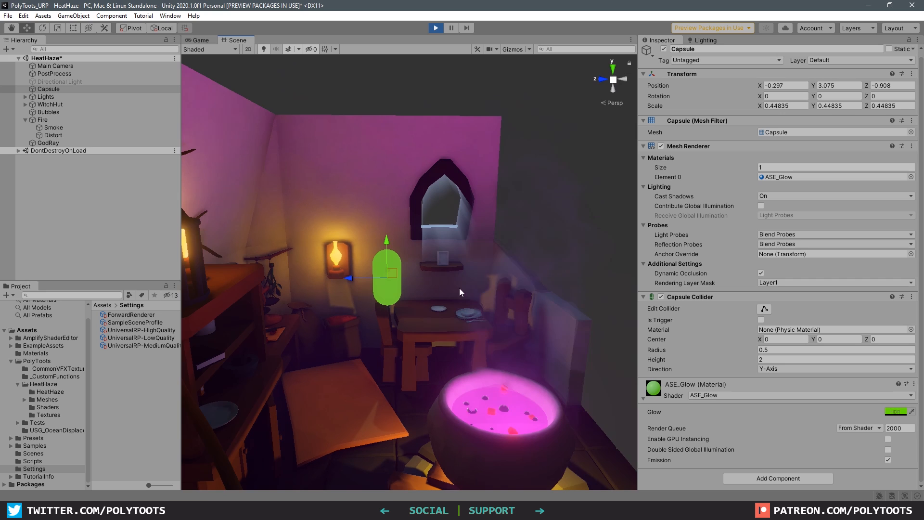
{"action": "left_click_drag", "start_coordinate": [460, 292], "coordinate": [386, 304]}
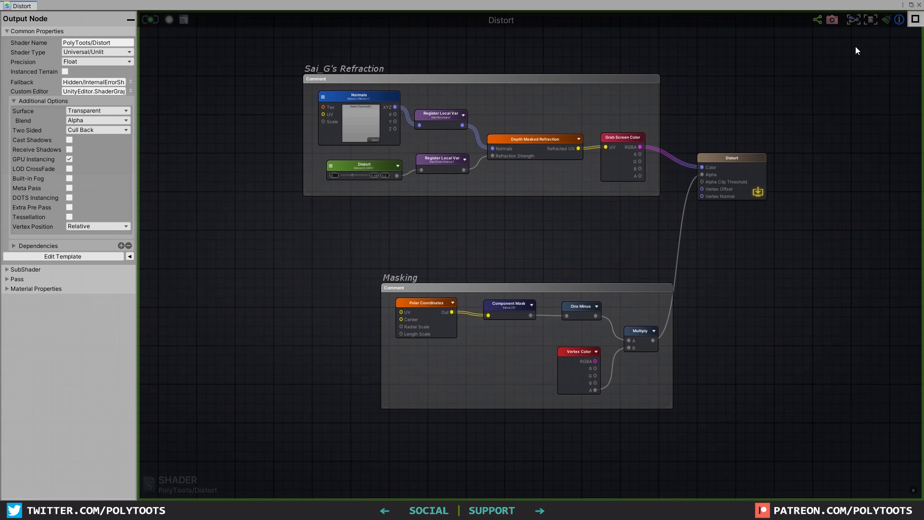
{"action": "mouse_move", "coordinate": [545, 307]}
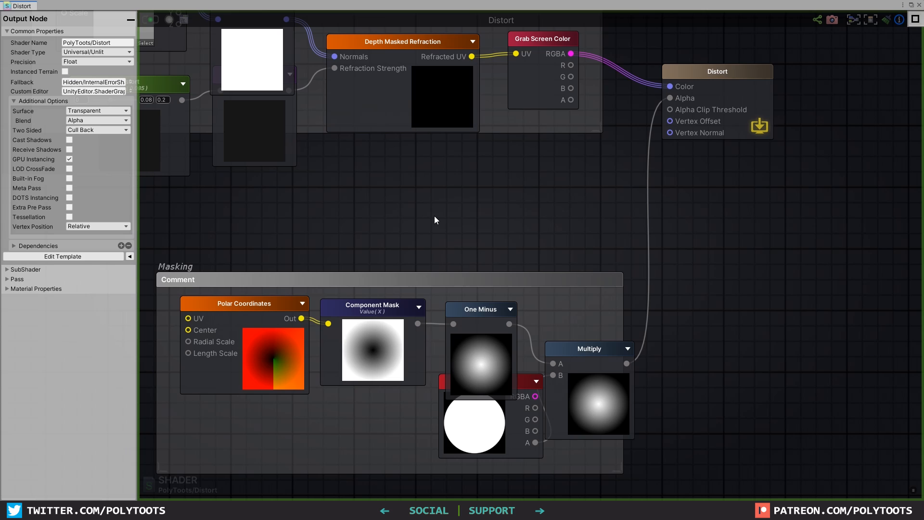
{"action": "mouse_move", "coordinate": [675, 100]}
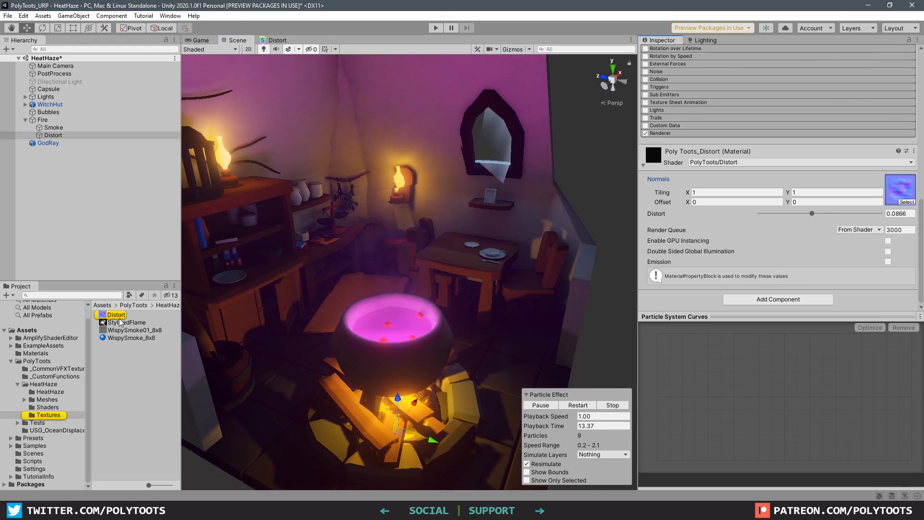
Step: View the Distort normal map's import settings, then select the Smoke, Distort and Bubbles effects
{"action": "left_click", "coordinate": [117, 314]}
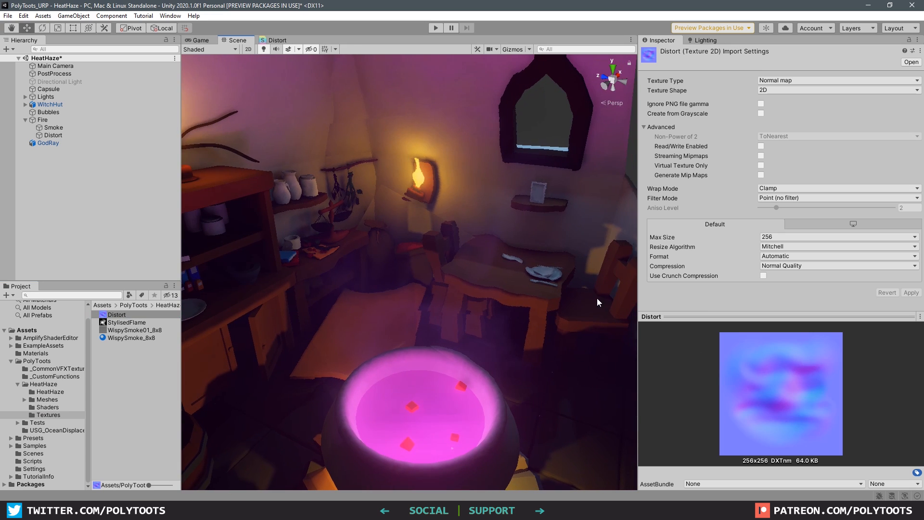
{"action": "mouse_move", "coordinate": [413, 205]}
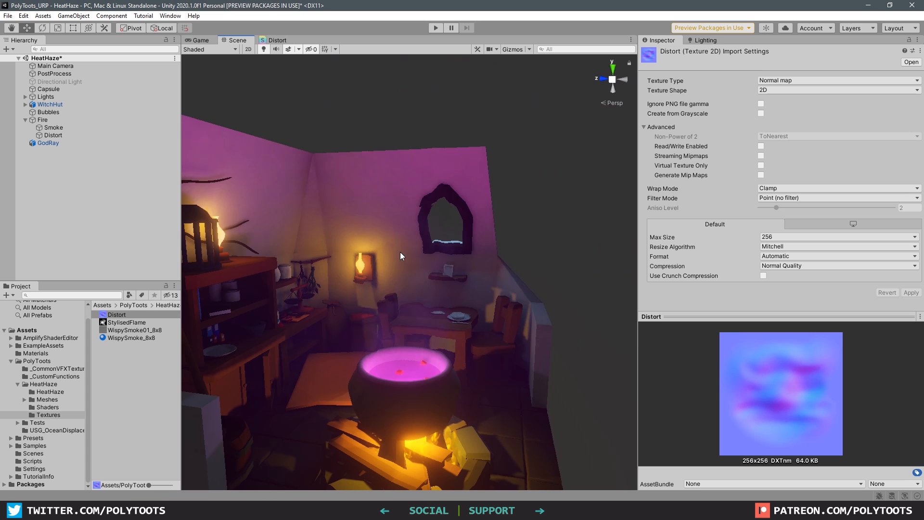
{"action": "left_click", "coordinate": [53, 127]}
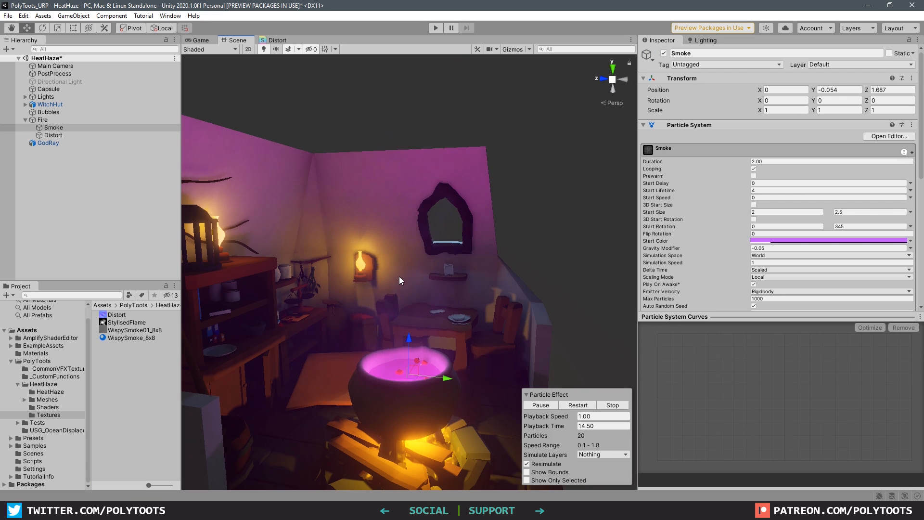
{"action": "left_click", "coordinate": [53, 134]}
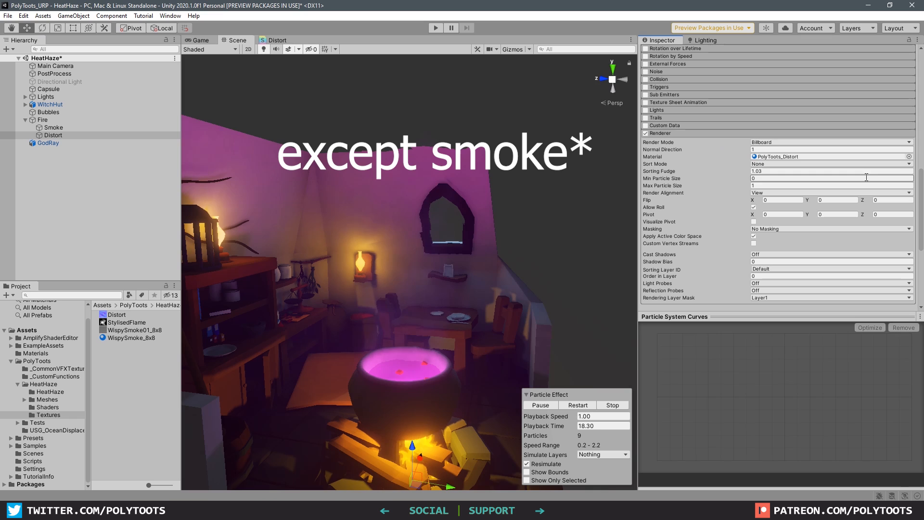
{"action": "left_click", "coordinate": [48, 112]}
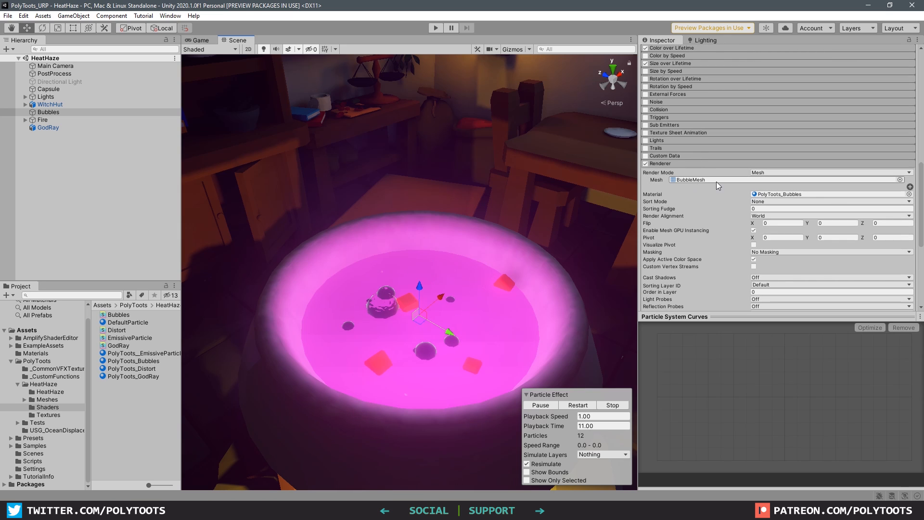
{"action": "mouse_move", "coordinate": [707, 180]}
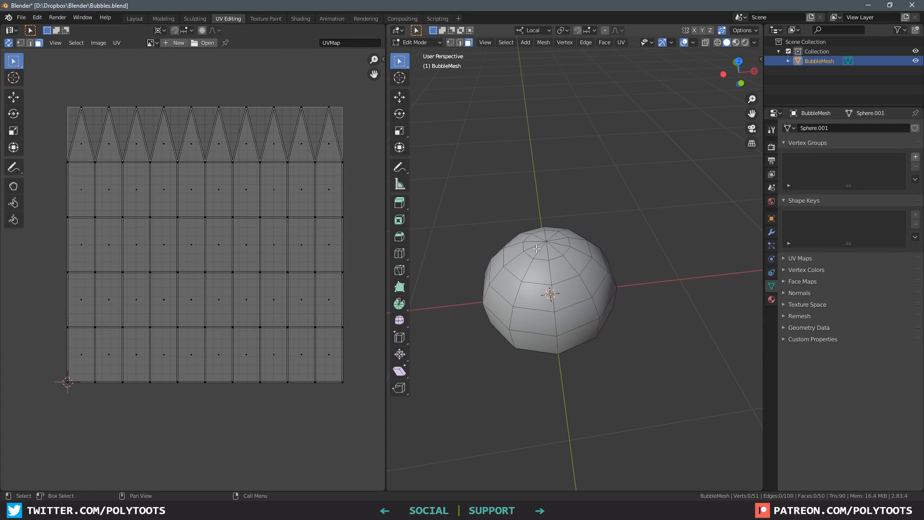
Step: Drag BubbleMesh from the Meshes folder into the Unity scene
{"action": "left_click_drag", "start_coordinate": [536, 249], "coordinate": [595, 270]}
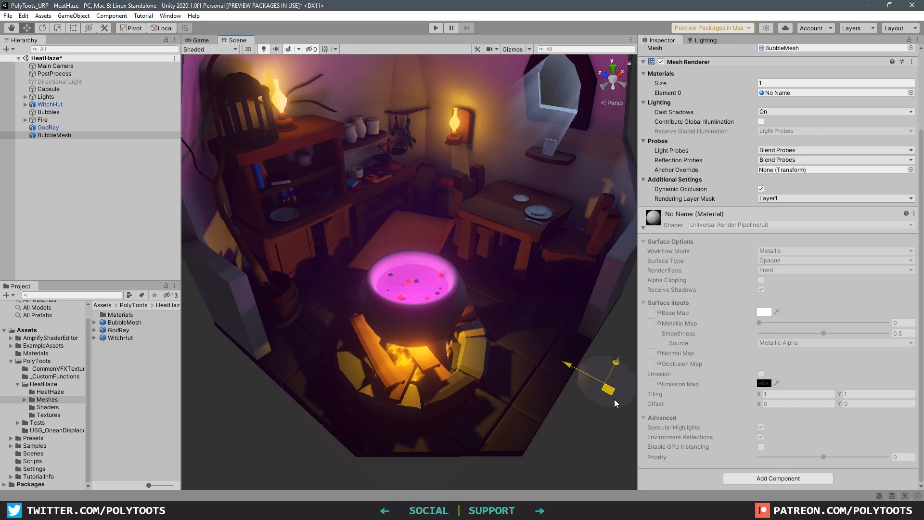
Step: Find the Bubbles shader in the Shaders folder and open it in the Amplify node editor
{"action": "left_click", "coordinate": [47, 407]}
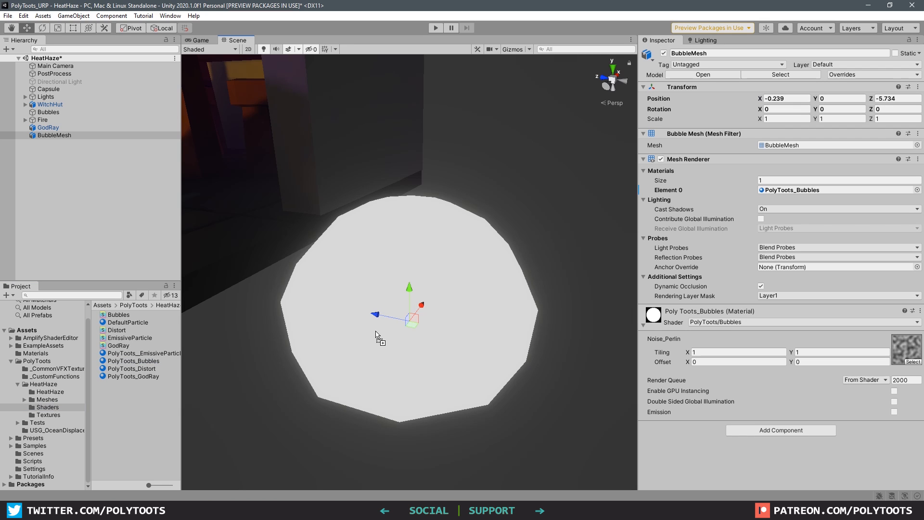
{"action": "mouse_move", "coordinate": [126, 327]}
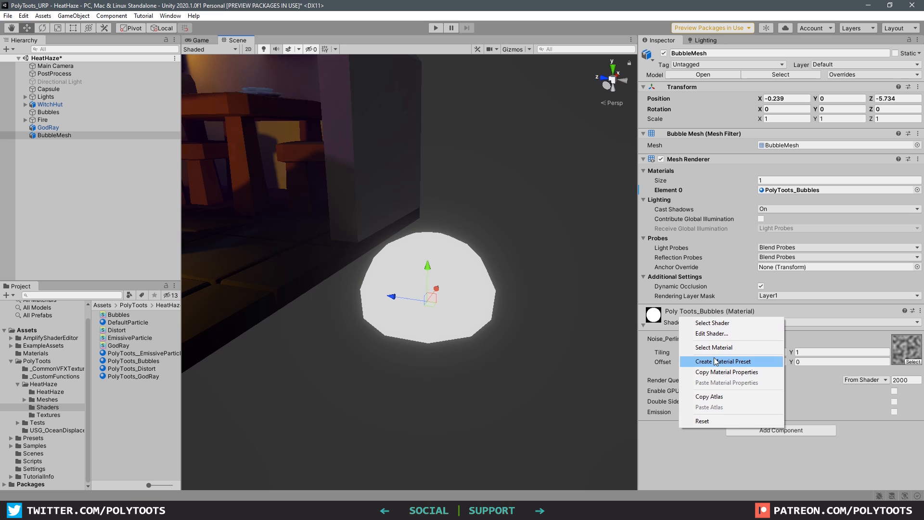
{"action": "left_click", "coordinate": [119, 314]}
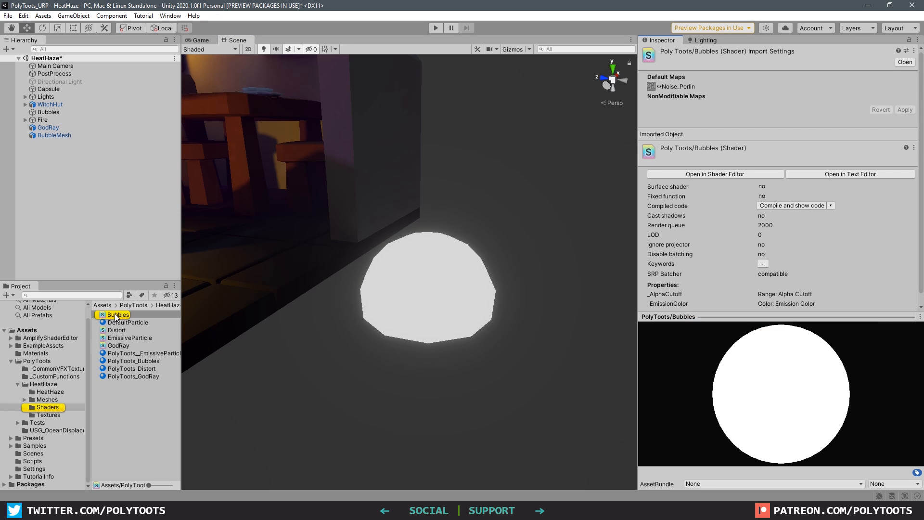
{"action": "left_click", "coordinate": [715, 174]}
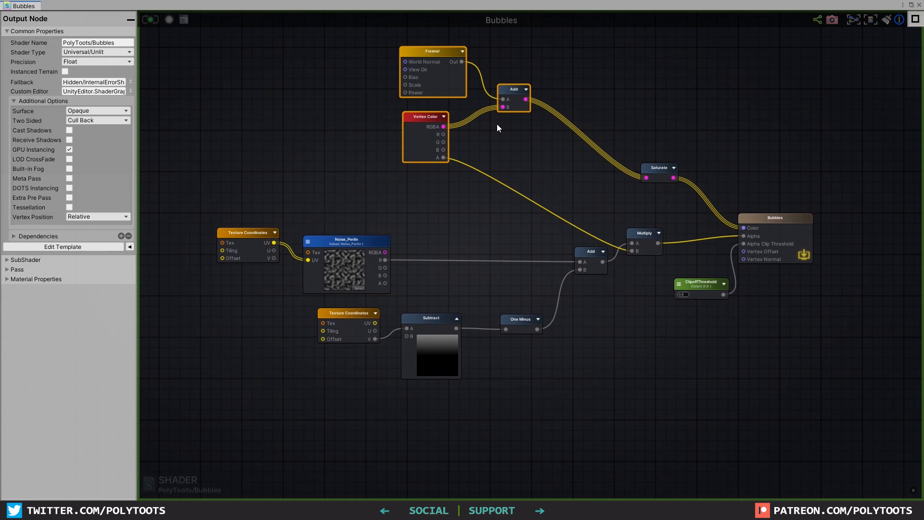
{"action": "mouse_move", "coordinate": [539, 101]}
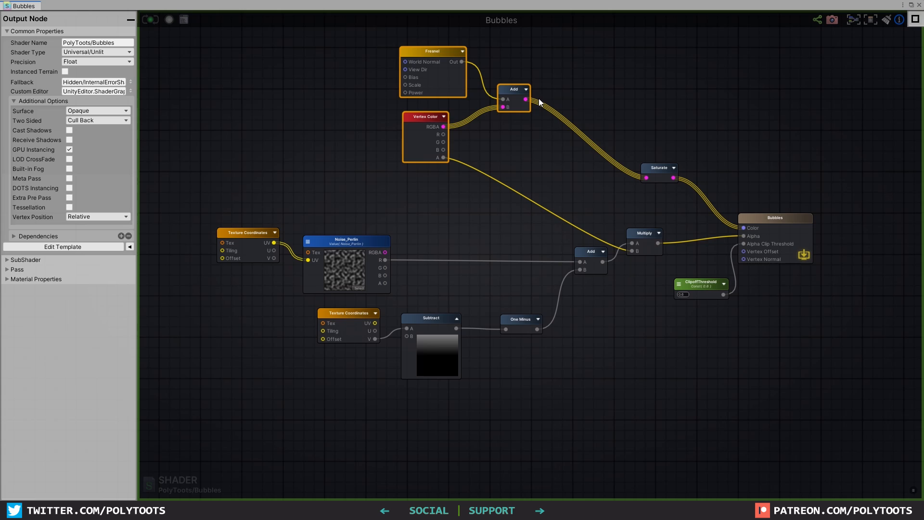
{"action": "mouse_move", "coordinate": [620, 127]}
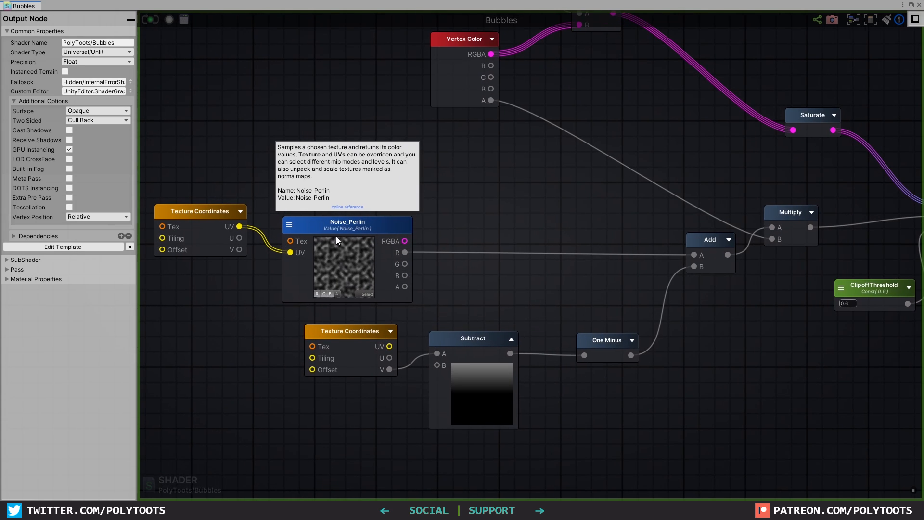
Step: Set the Subtract node's B value (0.45, then 0.5) and inspect the ClipoffThreshold node
{"action": "left_click", "coordinate": [348, 218]}
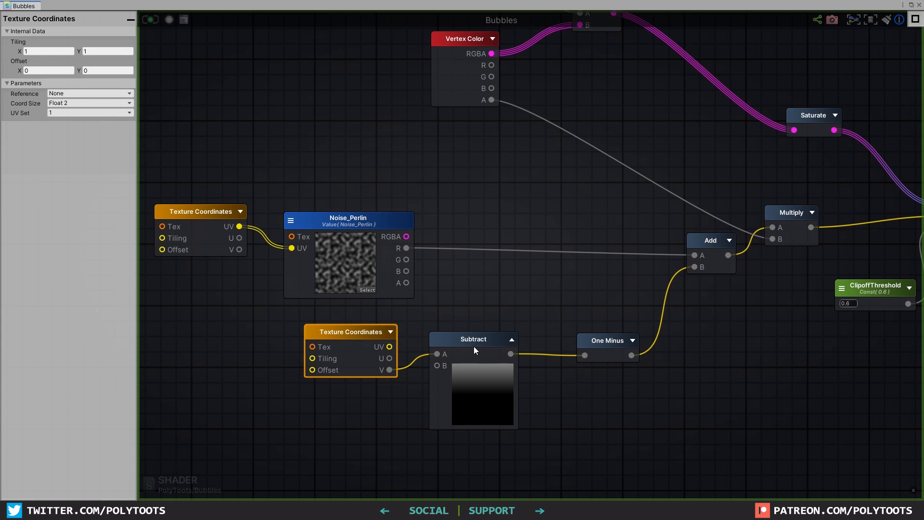
{"action": "left_click", "coordinate": [471, 339]}
{"action": "type", "text": "-1.55"}
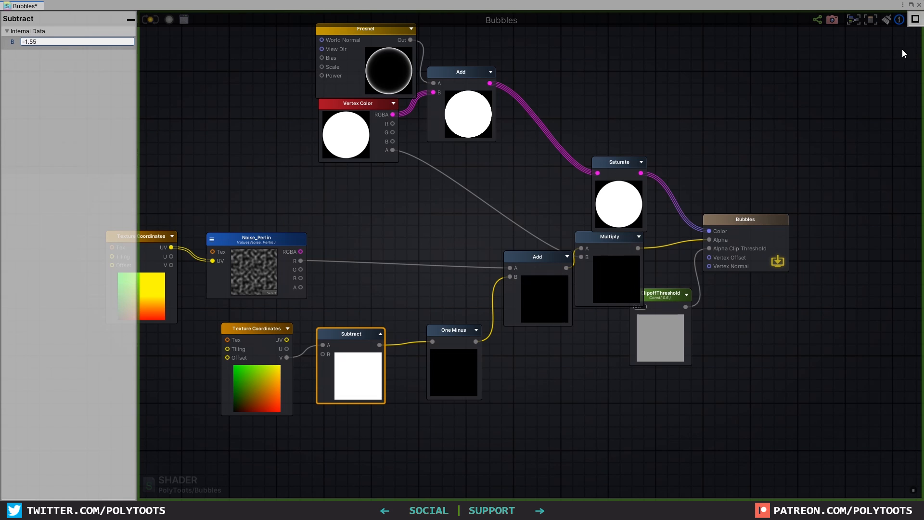
{"action": "type", "text": "0.45"}
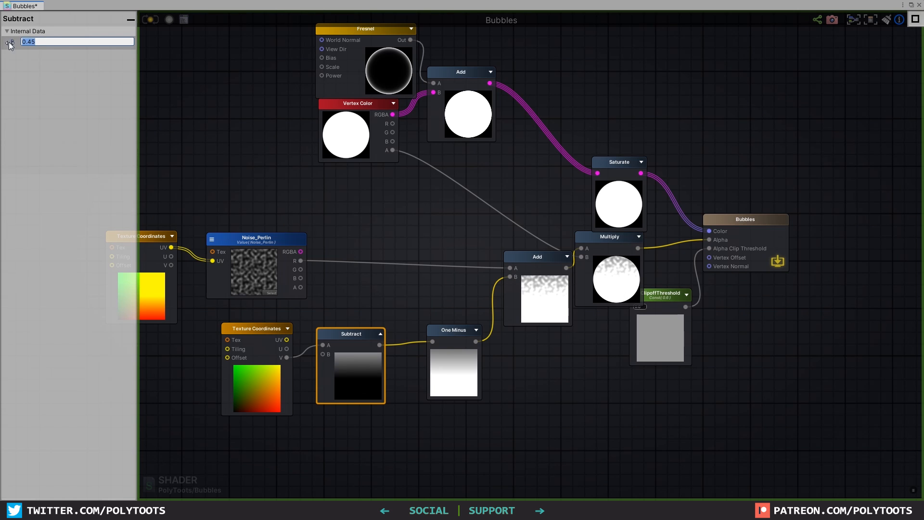
{"action": "type", "text": "0.5"}
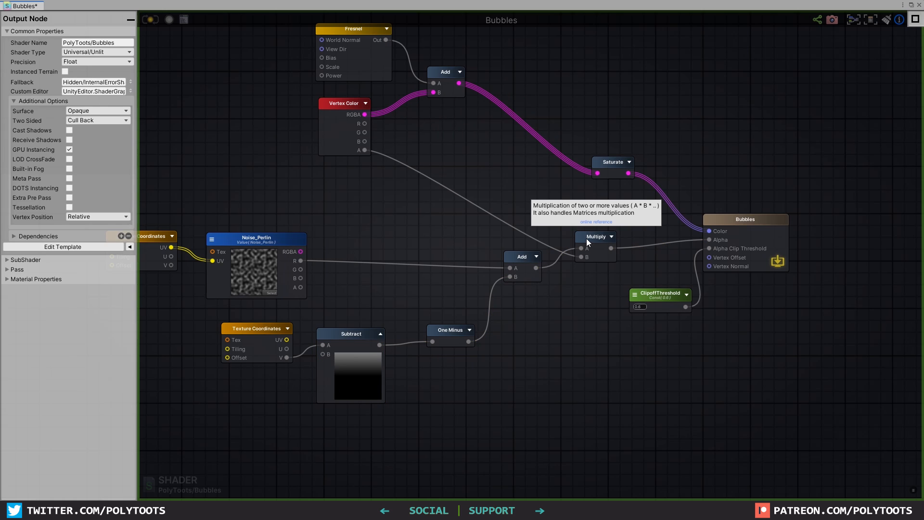
{"action": "mouse_move", "coordinate": [655, 303]}
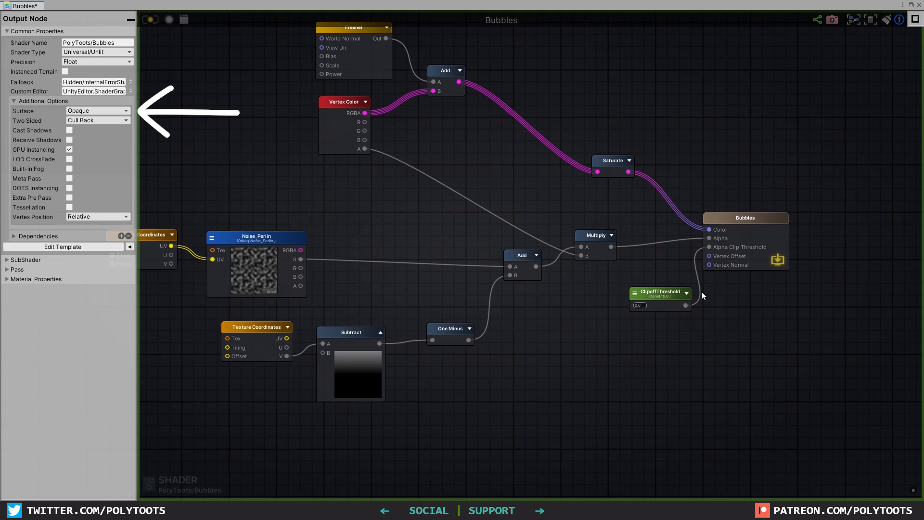
{"action": "left_click", "coordinate": [660, 293]}
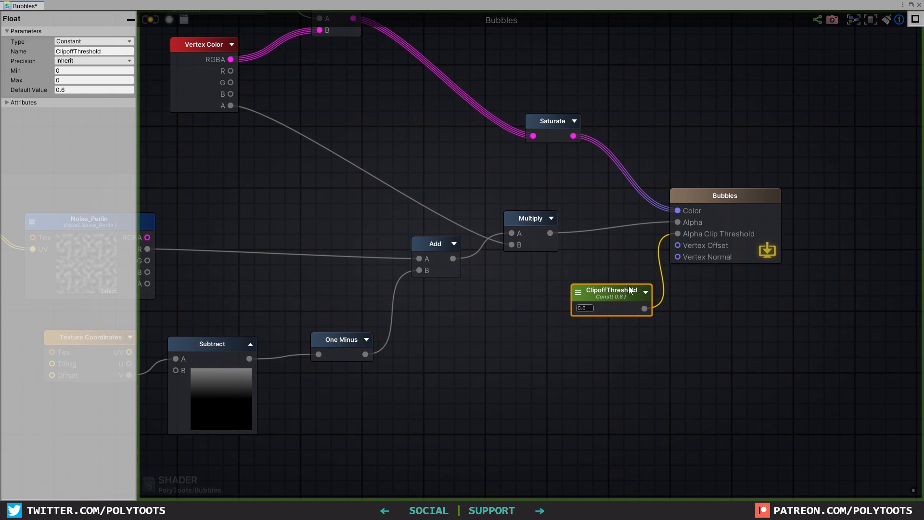
{"action": "left_click", "coordinate": [584, 307]}
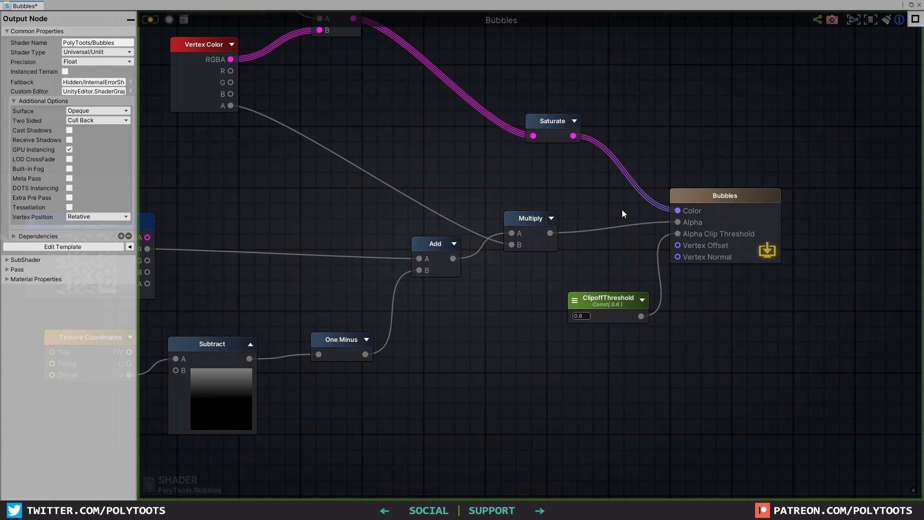
{"action": "mouse_move", "coordinate": [553, 249]}
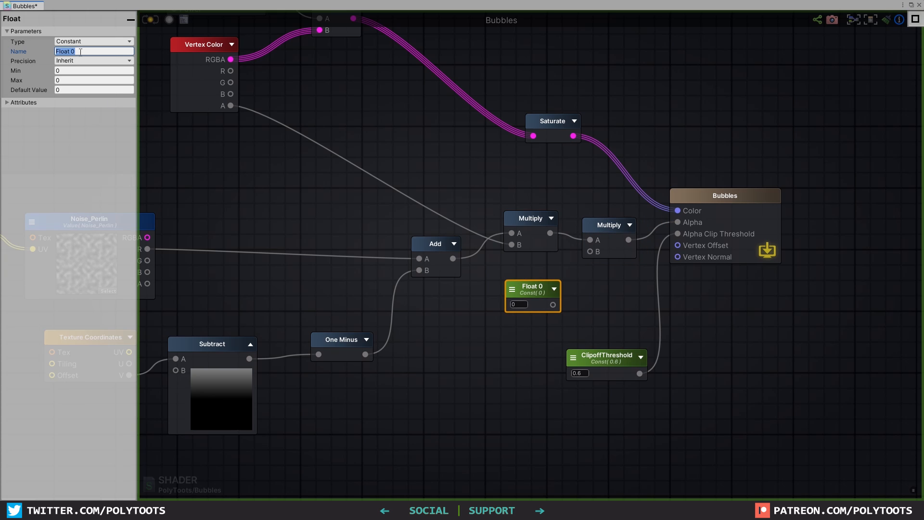
Step: Name the float ExampleOpacity and drag its slider to watch the bubble dissolve
{"action": "type", "text": "Example"}
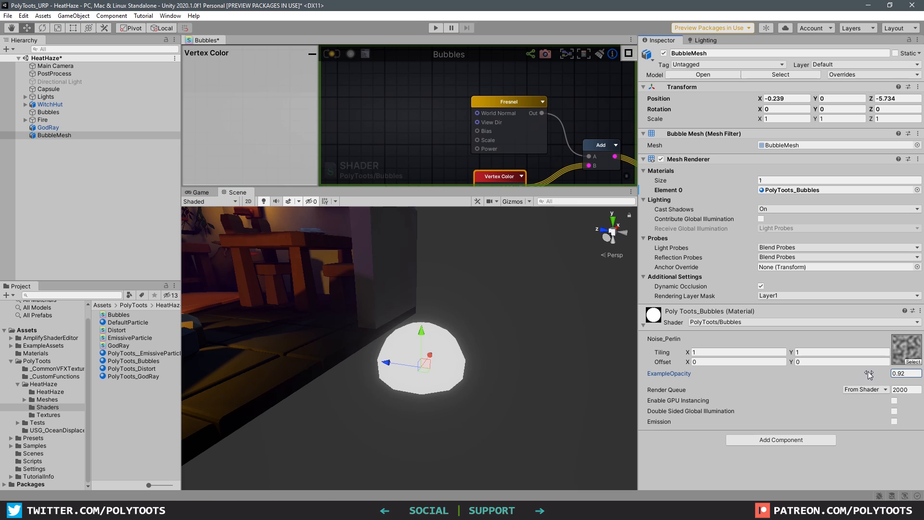
{"action": "left_click_drag", "start_coordinate": [872, 373], "coordinate": [864, 373]}
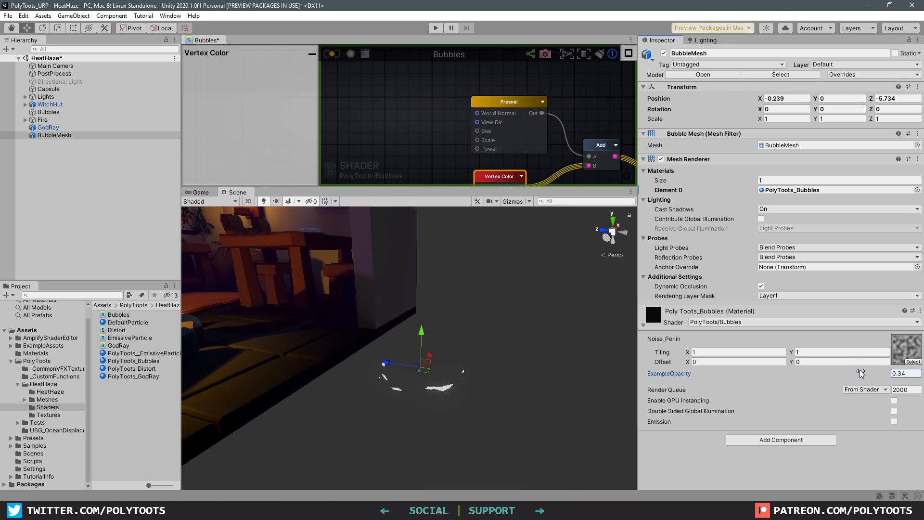
{"action": "left_click_drag", "start_coordinate": [861, 372], "coordinate": [867, 377]}
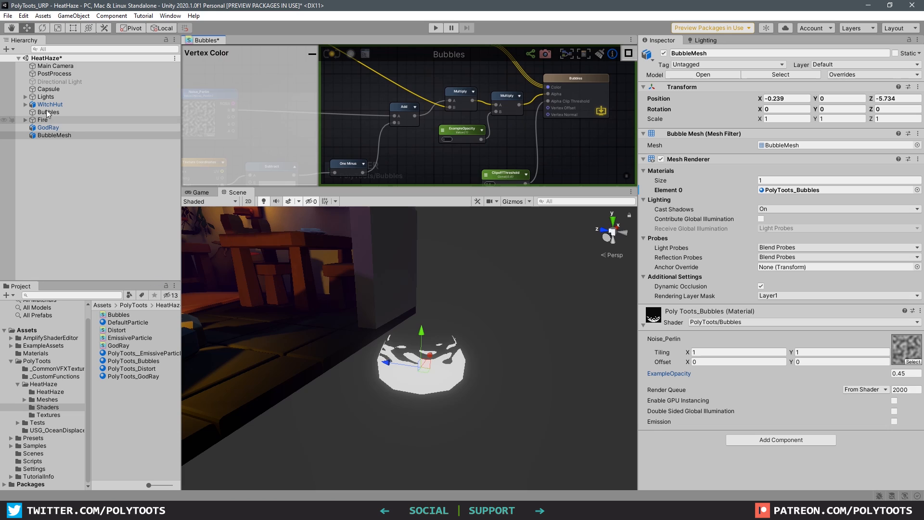
Step: Remove the BubbleMesh object and add a new Particle System to the scene
{"action": "left_click", "coordinate": [508, 100]}
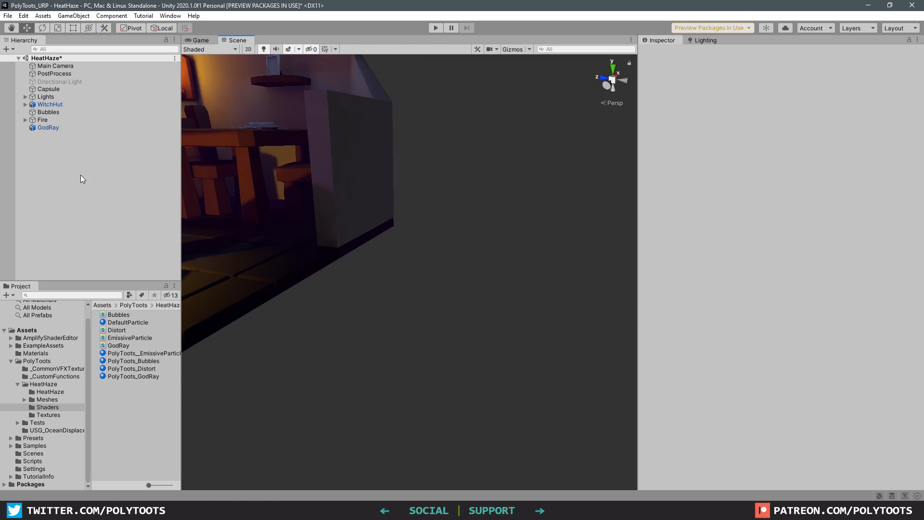
{"action": "right_click", "coordinate": [82, 179]}
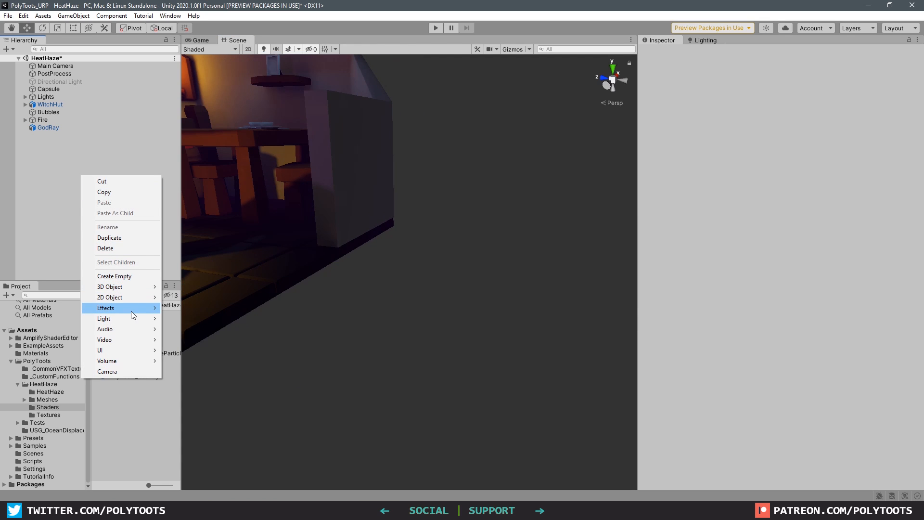
{"action": "left_click", "coordinate": [118, 307]}
{"action": "type", "text": "0"}
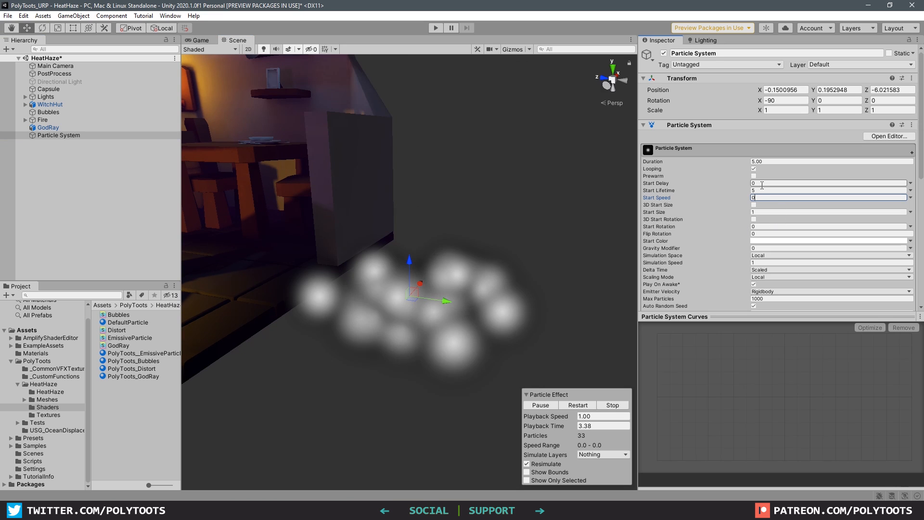
Step: Give particles a random lifetime range and render them as BubbleMesh meshes
{"action": "left_click", "coordinate": [825, 190]}
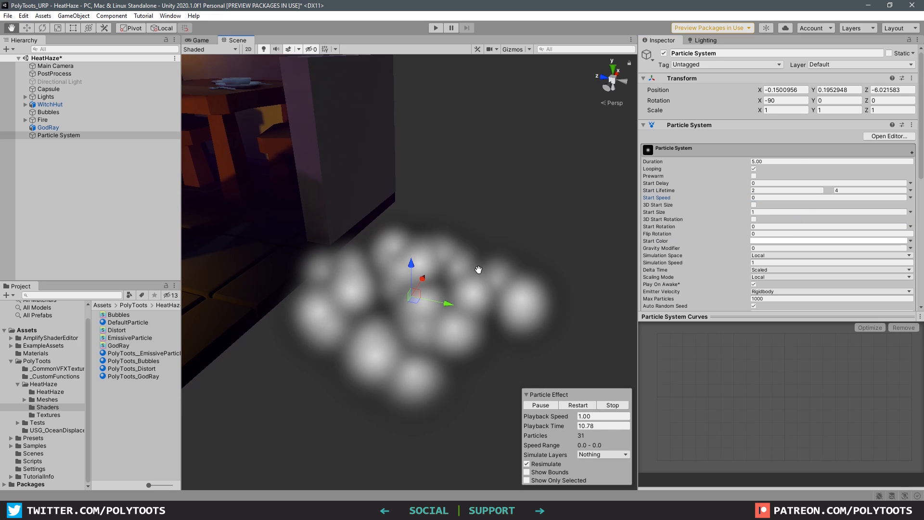
{"action": "scroll", "scroll_direction": "down", "scroll_amount": 3}
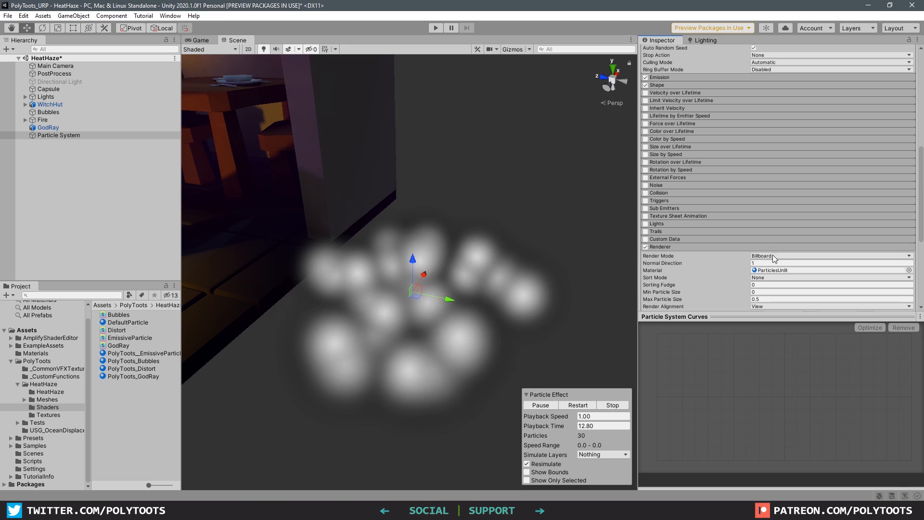
{"action": "left_click", "coordinate": [831, 255]}
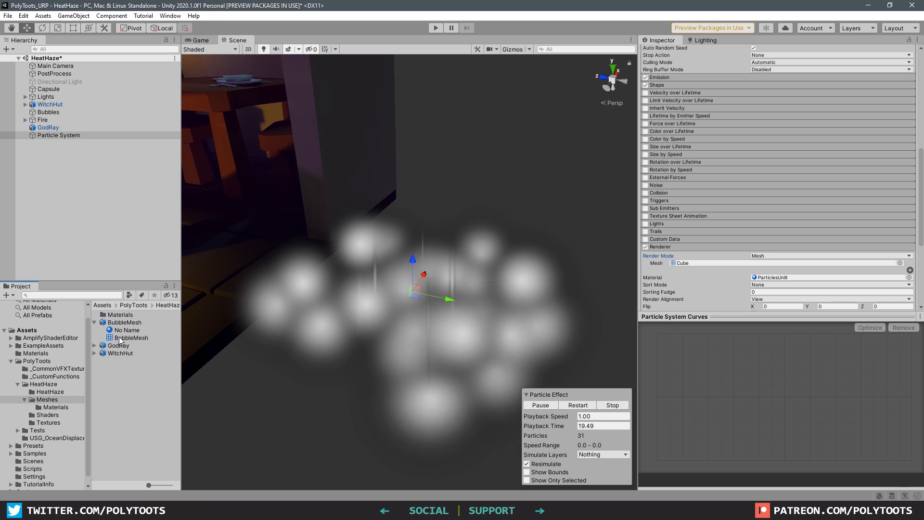
{"action": "left_click", "coordinate": [130, 337]}
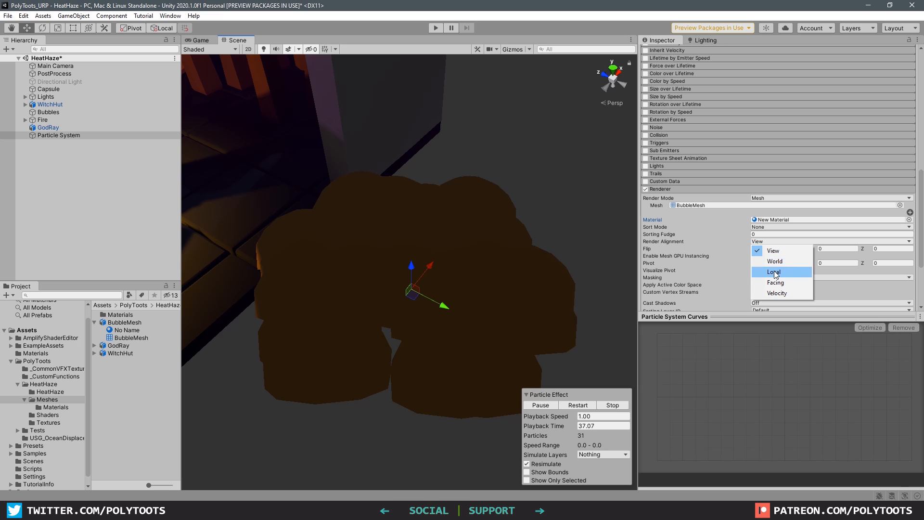
Step: Set particle Render Alignment to Local and the X start rotation to -90
{"action": "left_click", "coordinate": [774, 271]}
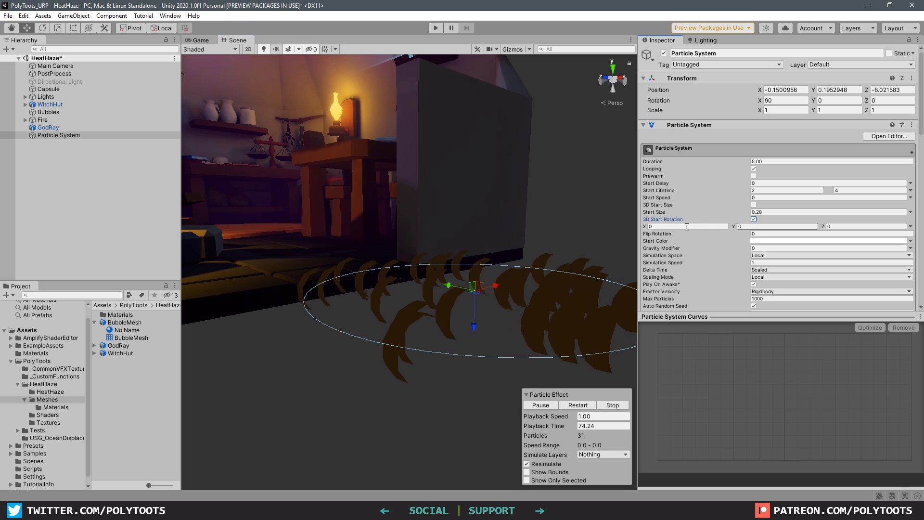
{"action": "type", "text": "90"}
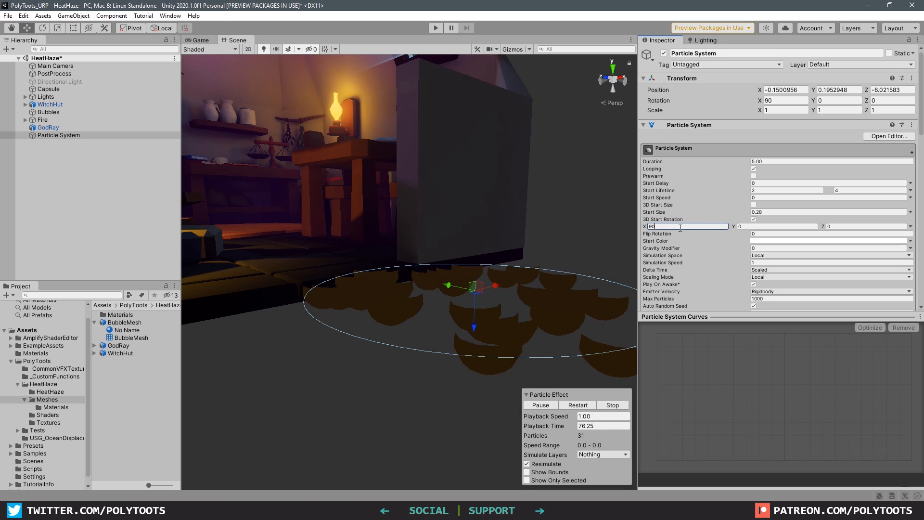
{"action": "type", "text": "-90"}
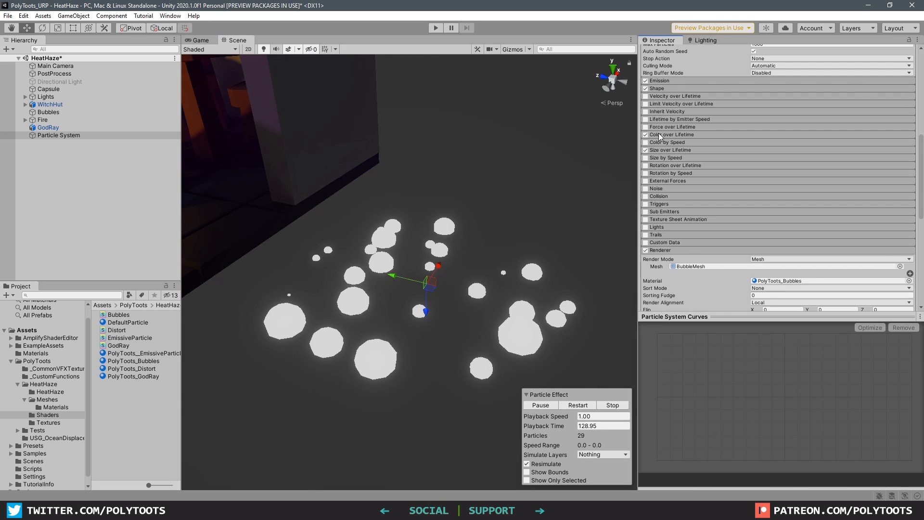
Step: Add a fade-out alpha gradient and a rising Size over Lifetime curve to the bubbles
{"action": "left_click", "coordinate": [825, 142]}
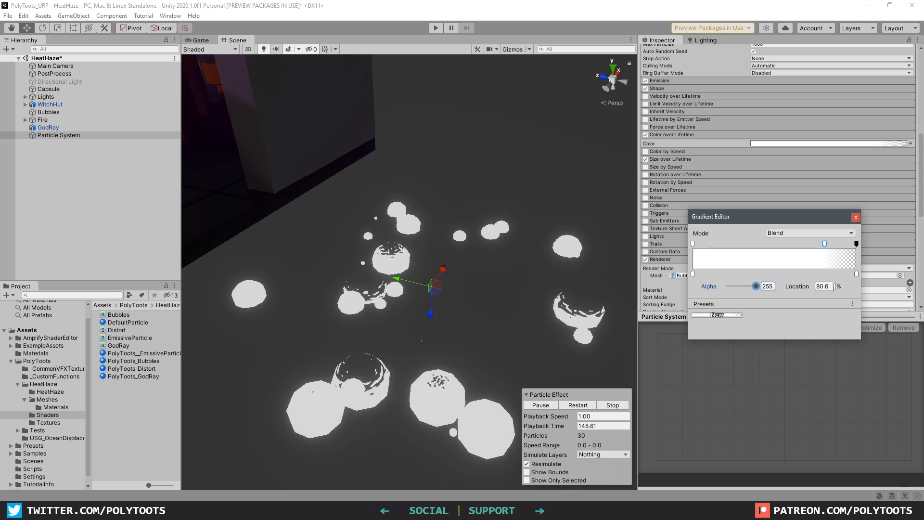
{"action": "left_click", "coordinate": [855, 217]}
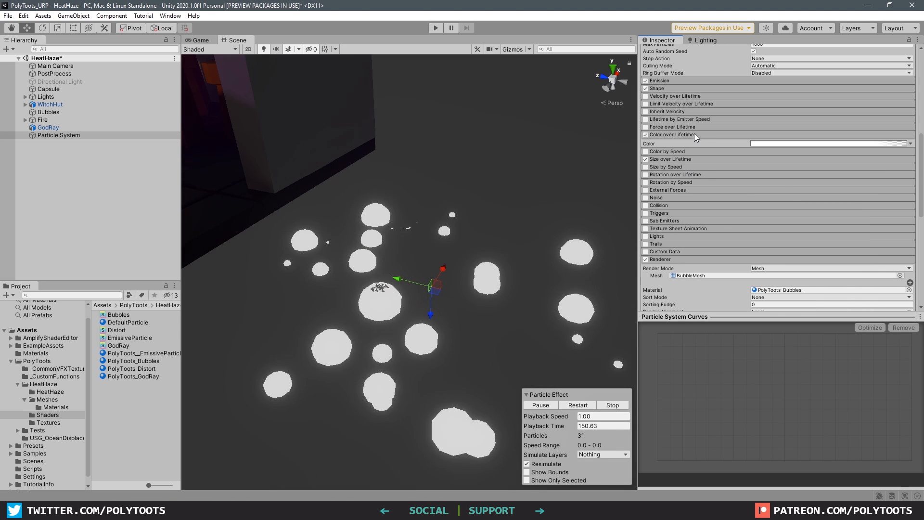
{"action": "left_click", "coordinate": [645, 159]}
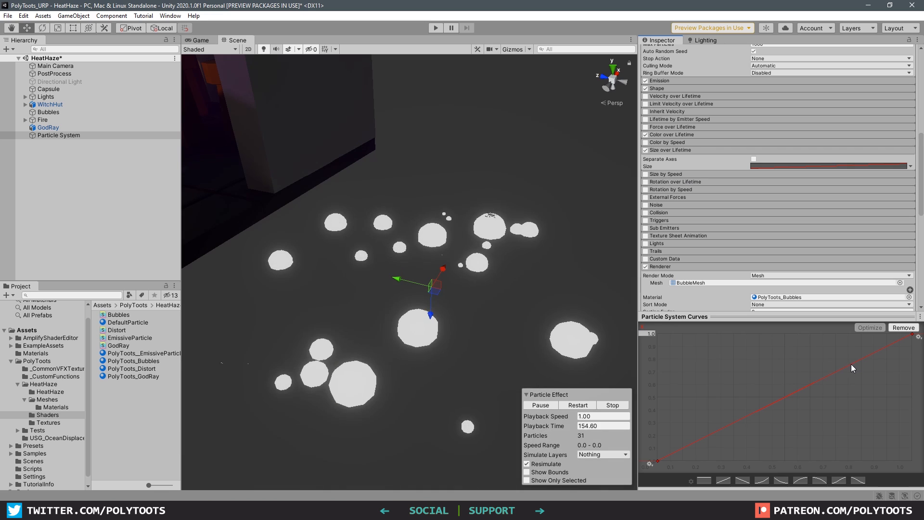
{"action": "left_click_drag", "start_coordinate": [851, 362], "coordinate": [851, 365]}
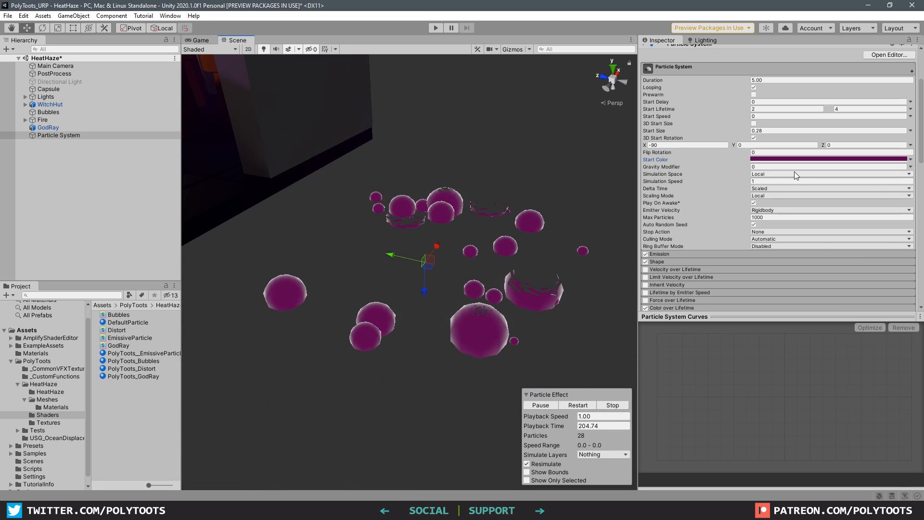
Step: Set the bubble Start Color to bright magenta and select the GodRay object
{"action": "left_click", "coordinate": [830, 159]}
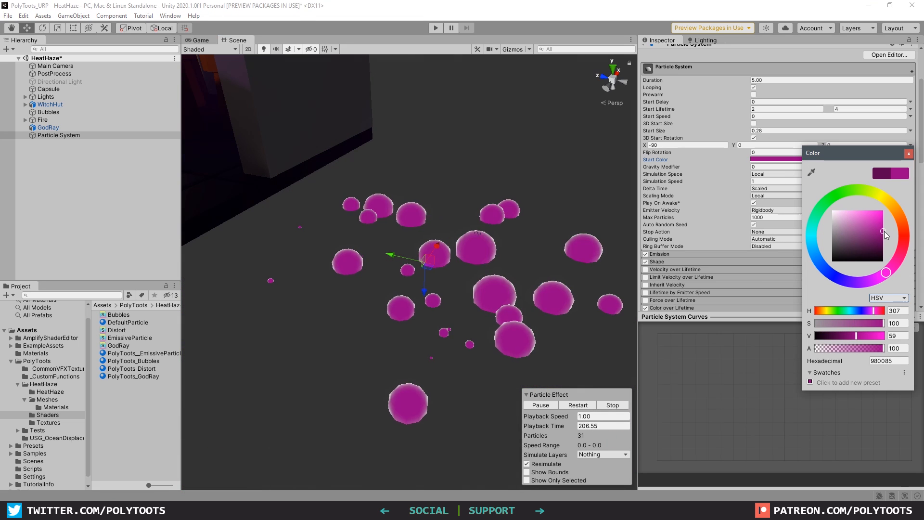
{"action": "left_click", "coordinate": [907, 153]}
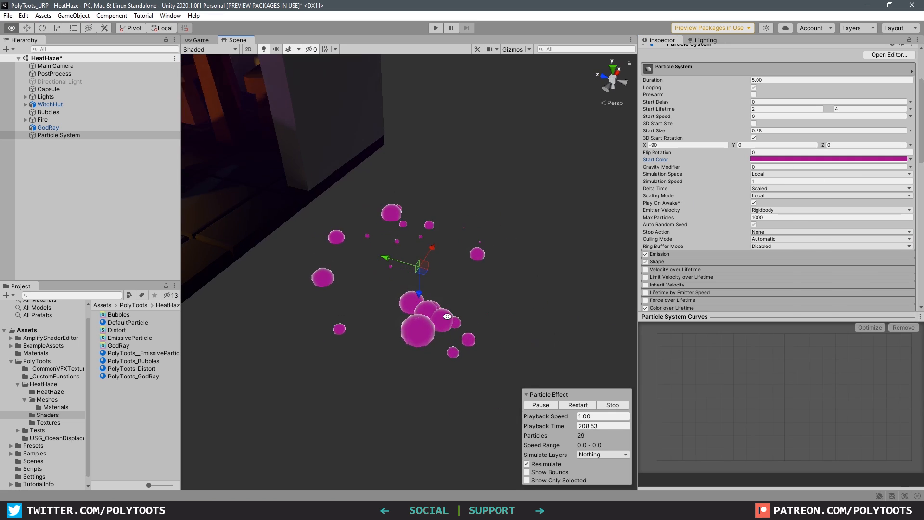
{"action": "left_click", "coordinate": [48, 127]}
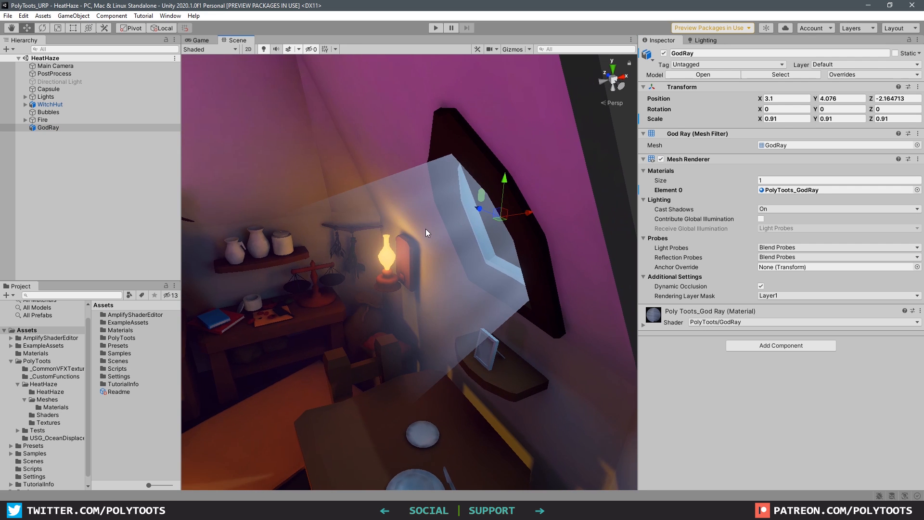
Step: Orbit around the god ray window and view the GodRay model's import settings
{"action": "left_click_drag", "start_coordinate": [426, 232], "coordinate": [448, 270]}
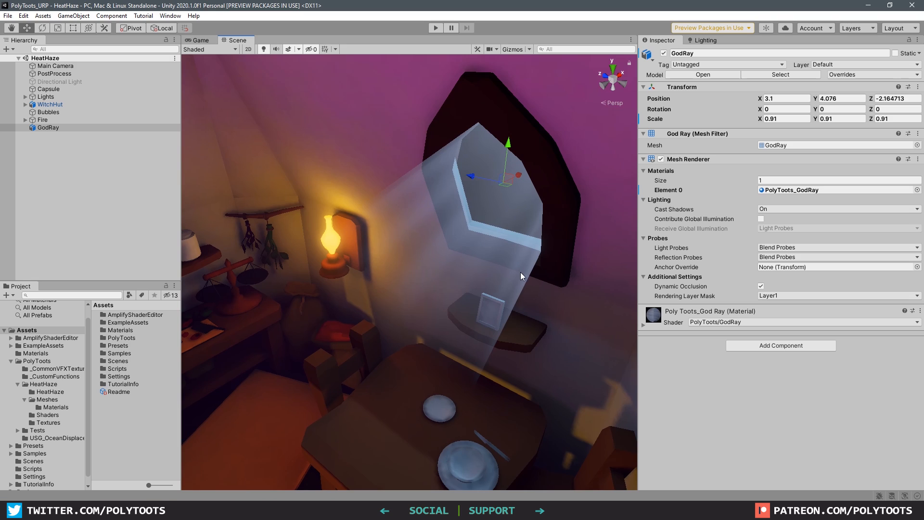
{"action": "mouse_move", "coordinate": [399, 252]}
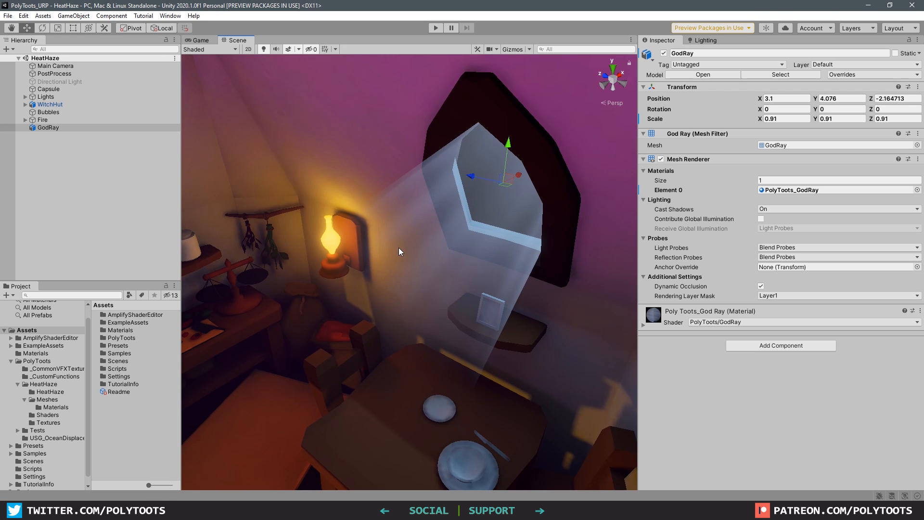
{"action": "mouse_move", "coordinate": [83, 156]}
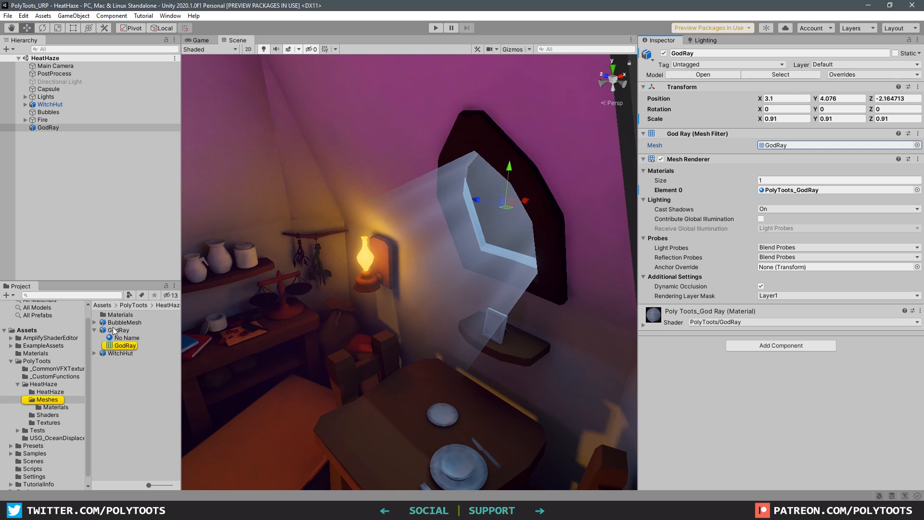
{"action": "left_click", "coordinate": [118, 329]}
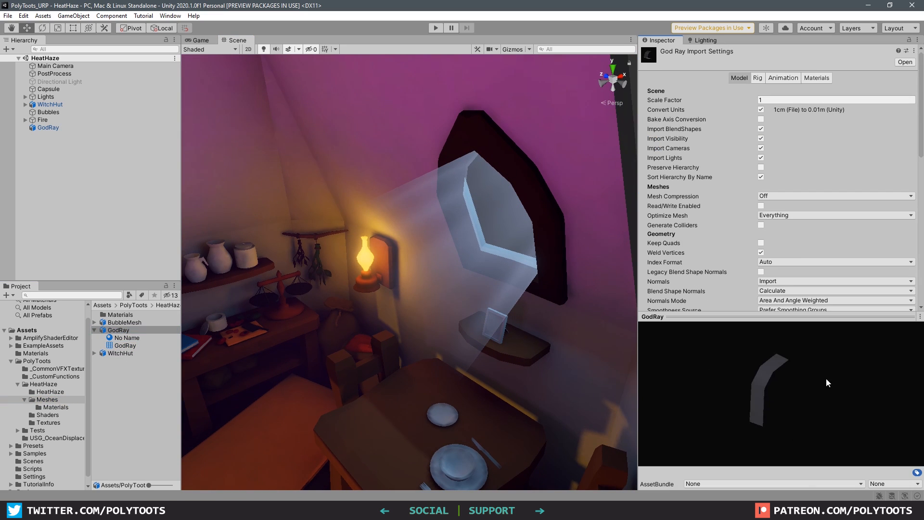
{"action": "left_click", "coordinate": [48, 127]}
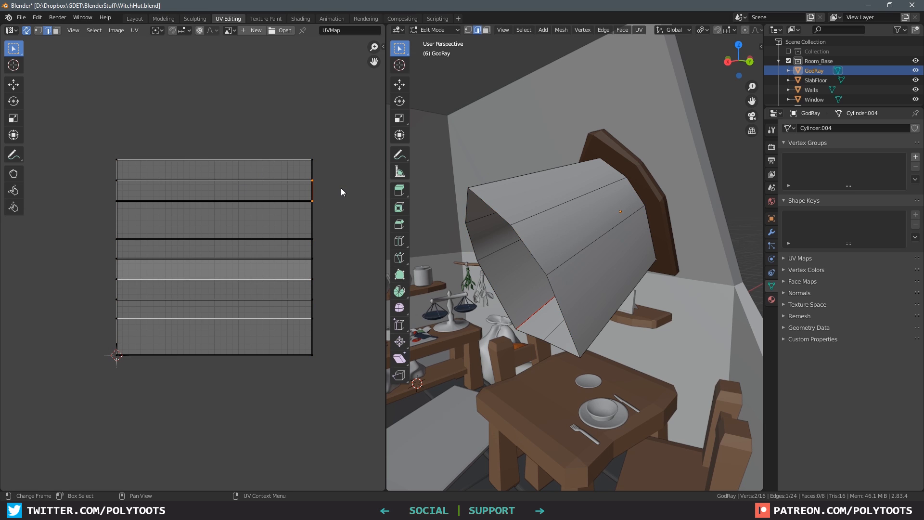
Step: Inspect the GodRay mesh's stacked horizontal UV strips in Blender's UV editor
{"action": "key", "text": "Tab"}
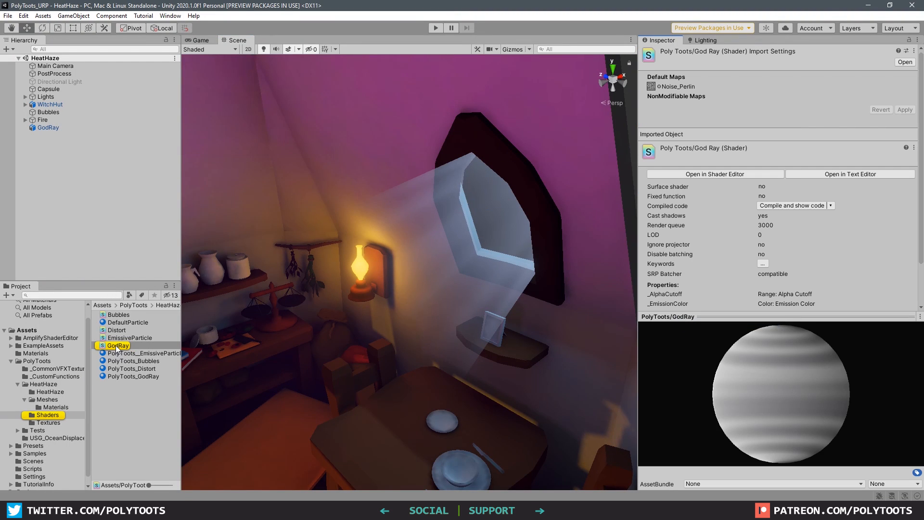
Step: Open the GodRay shader in Amplify and set the noise tiling X to 0.1
{"action": "left_click", "coordinate": [715, 173]}
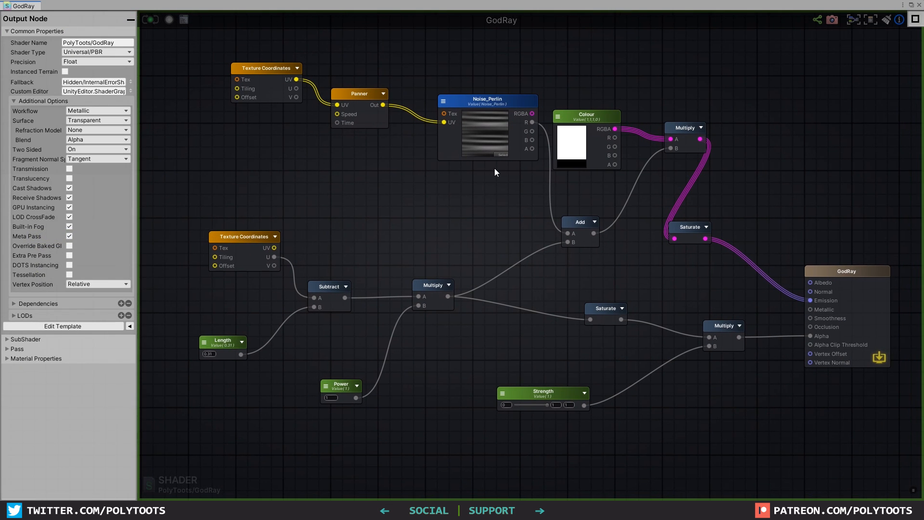
{"action": "left_click", "coordinate": [265, 68]}
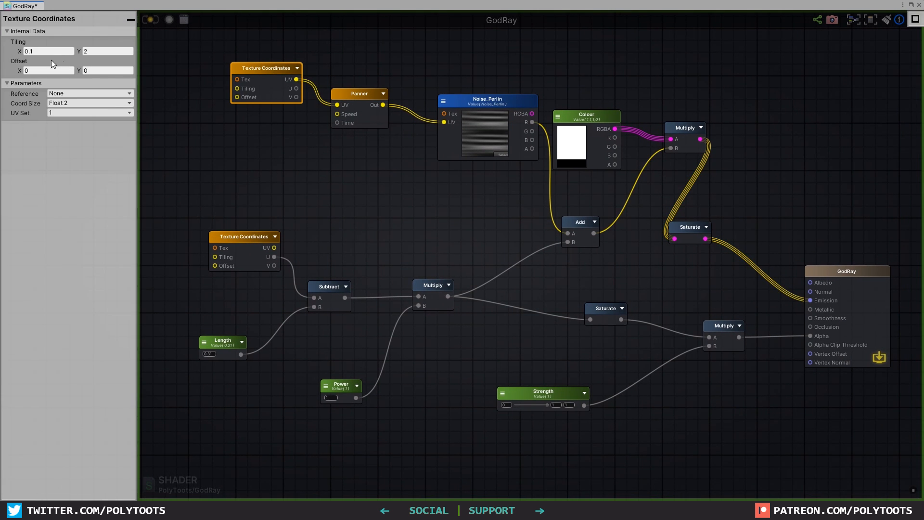
{"action": "left_click", "coordinate": [47, 50]}
{"action": "type", "text": "2"}
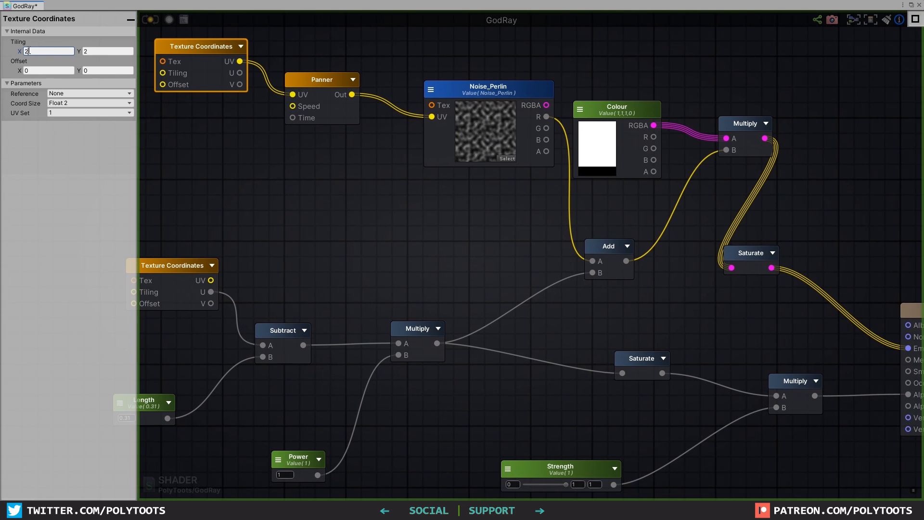
{"action": "type", "text": "0.23"}
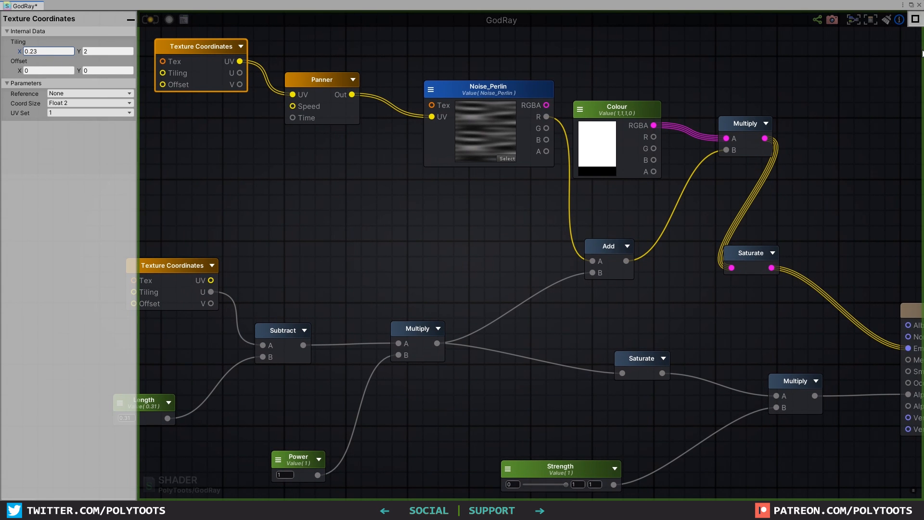
{"action": "type", "text": "0.1"}
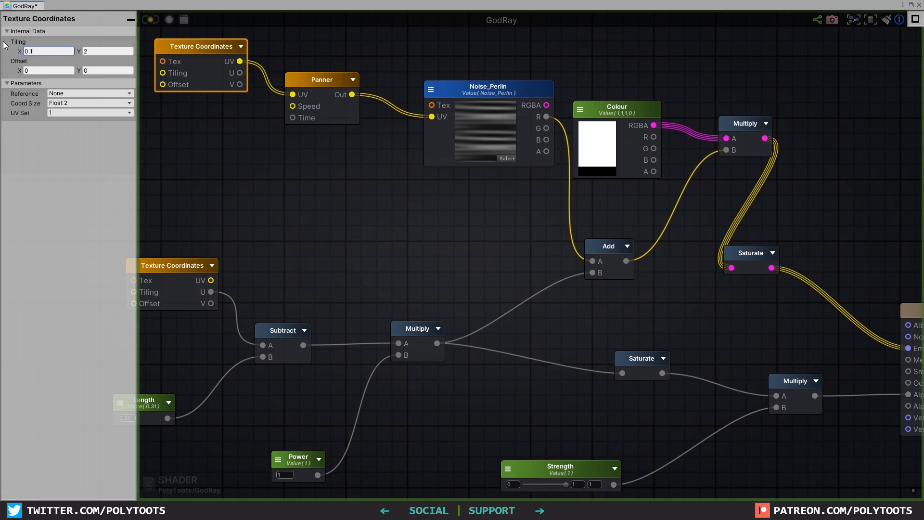
{"action": "left_click", "coordinate": [107, 50]}
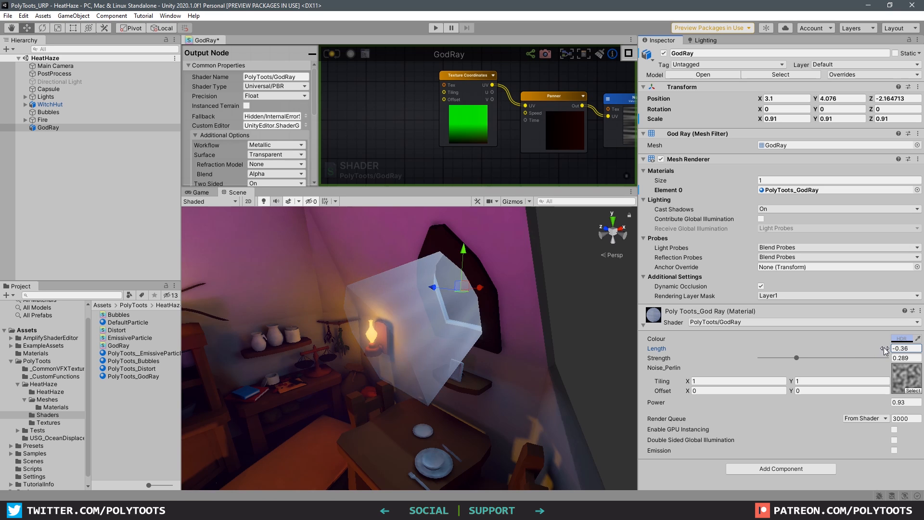
Step: Drag the GodRay material's Length up to 0.06 and test Strength values
{"action": "left_click_drag", "start_coordinate": [798, 358], "coordinate": [837, 358]}
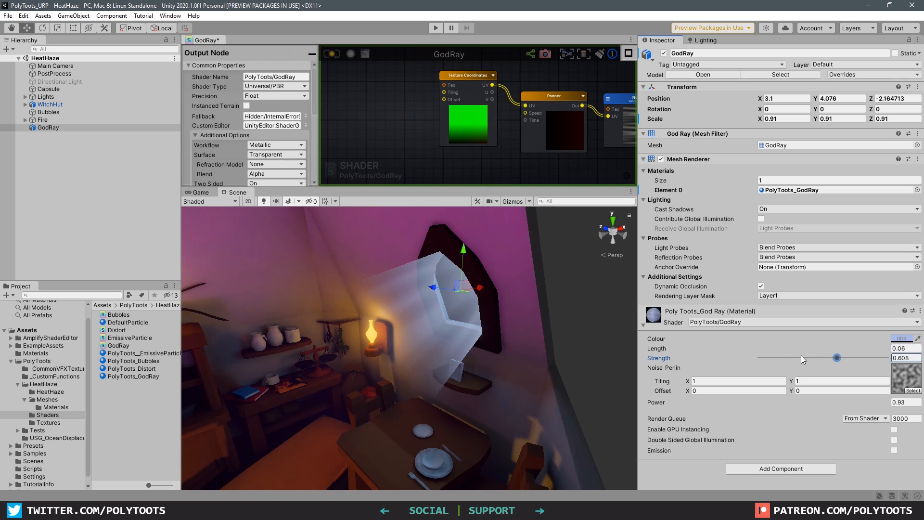
{"action": "left_click_drag", "start_coordinate": [837, 357], "coordinate": [872, 357]}
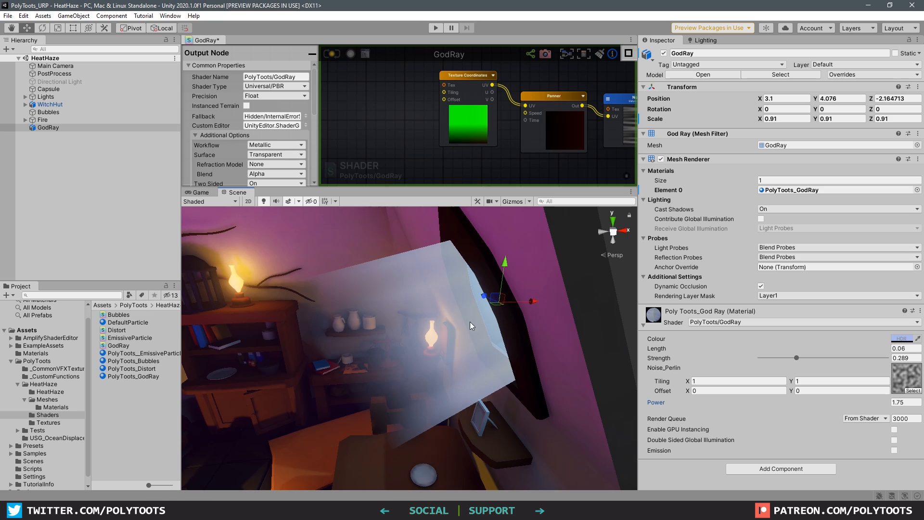
{"action": "mouse_move", "coordinate": [419, 291]}
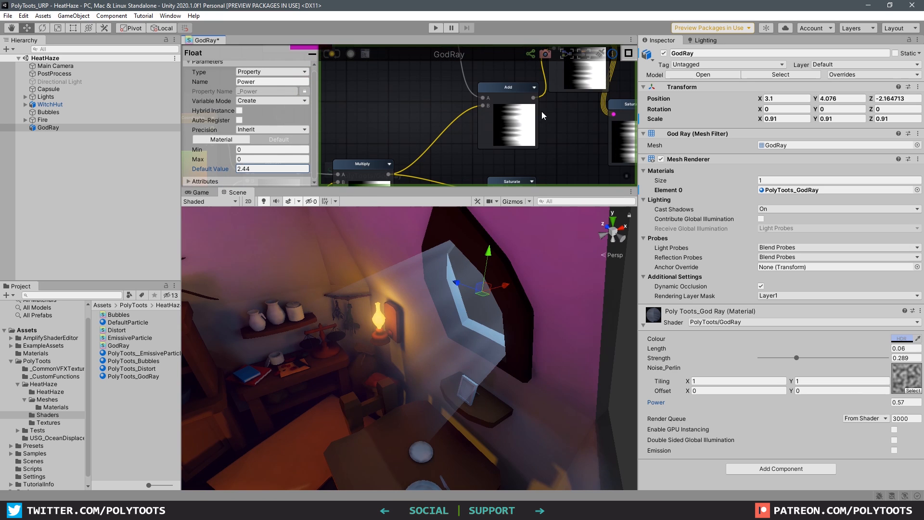
{"action": "mouse_move", "coordinate": [521, 133]}
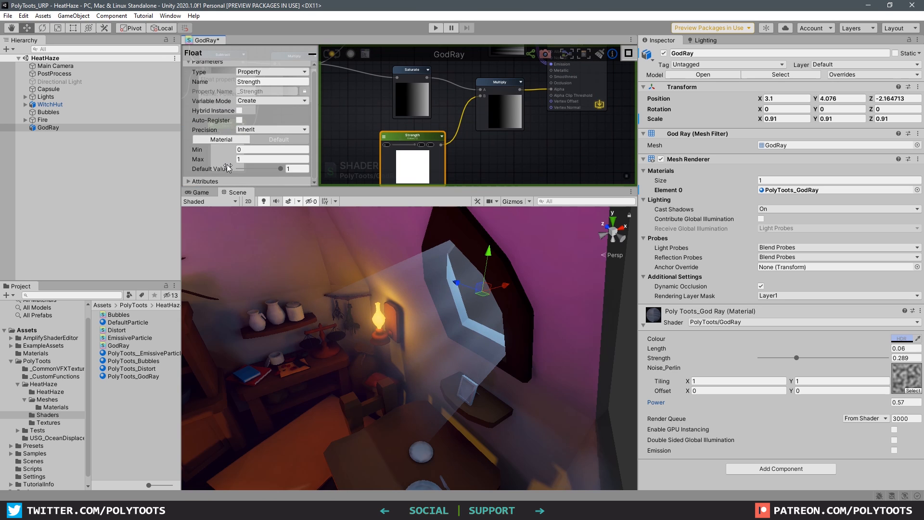
Step: Adjust the Strength property default and set the Length default to 0.36
{"action": "left_click_drag", "start_coordinate": [288, 168], "coordinate": [256, 168]}
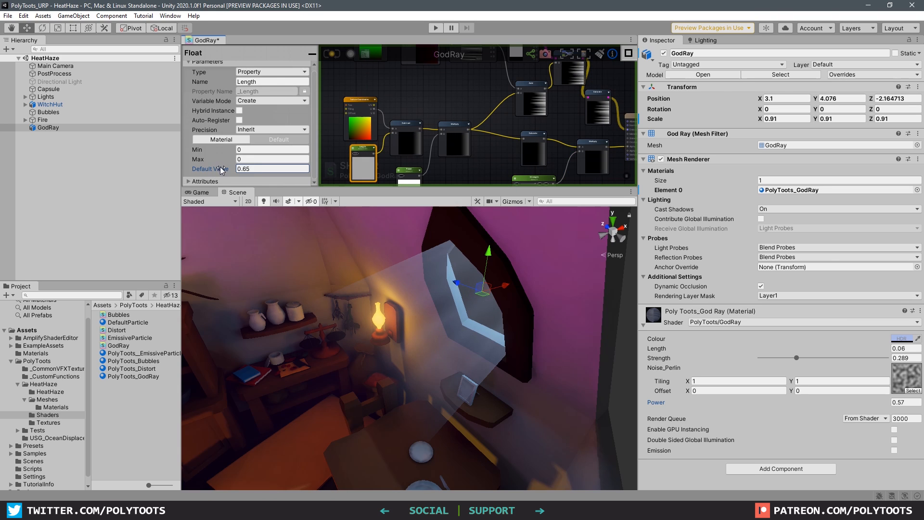
{"action": "type", "text": "-0.26"}
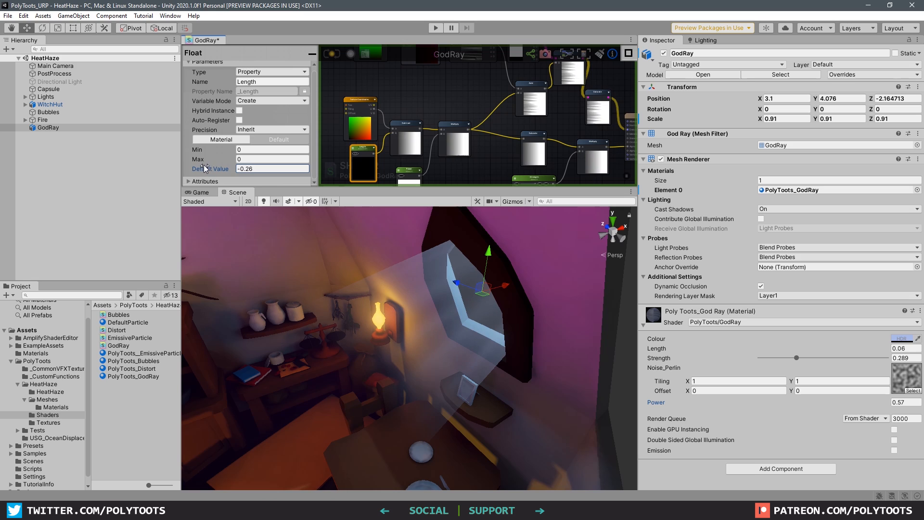
{"action": "type", "text": "0.33"}
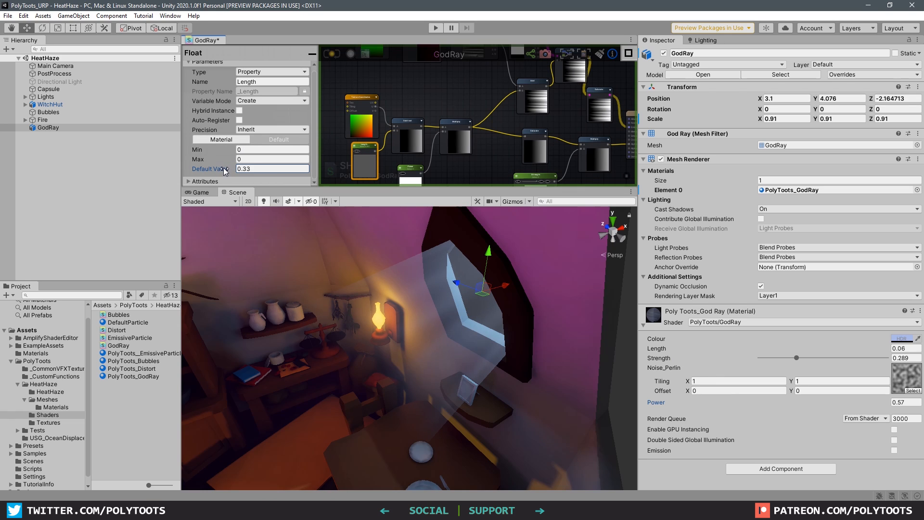
{"action": "type", "text": "0.36"}
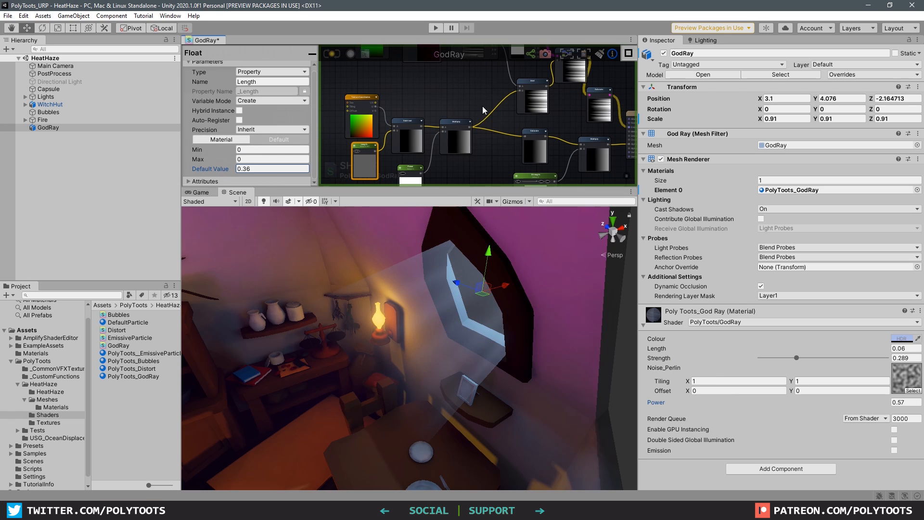